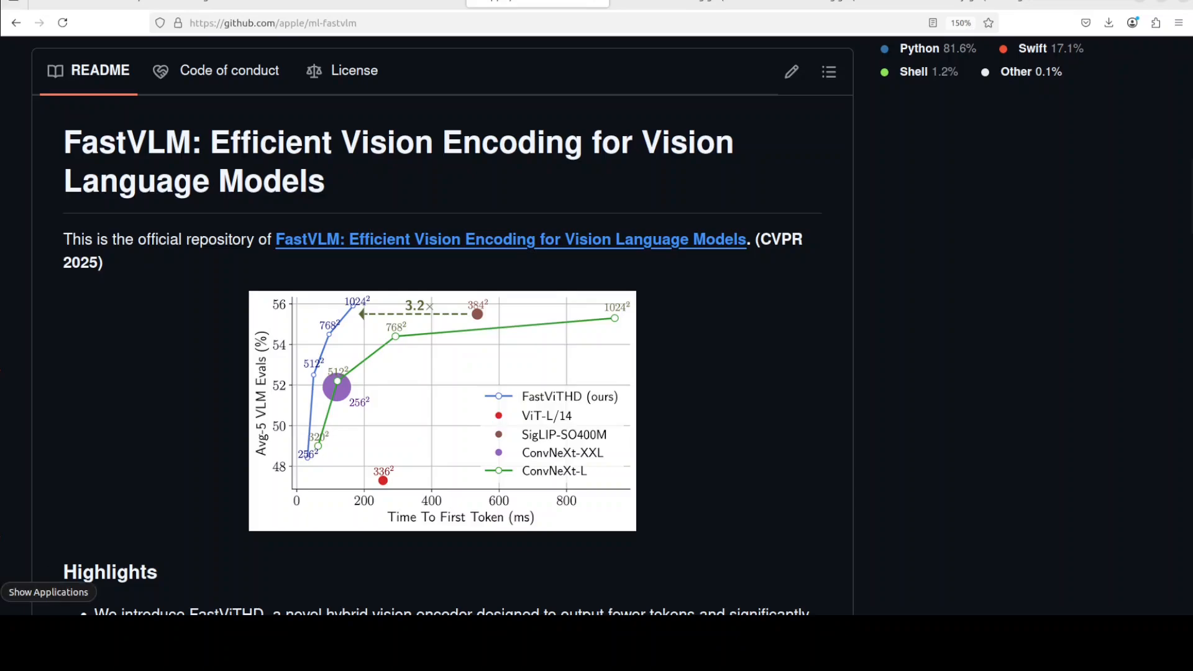
pyautogui.moveTo(510, 239)
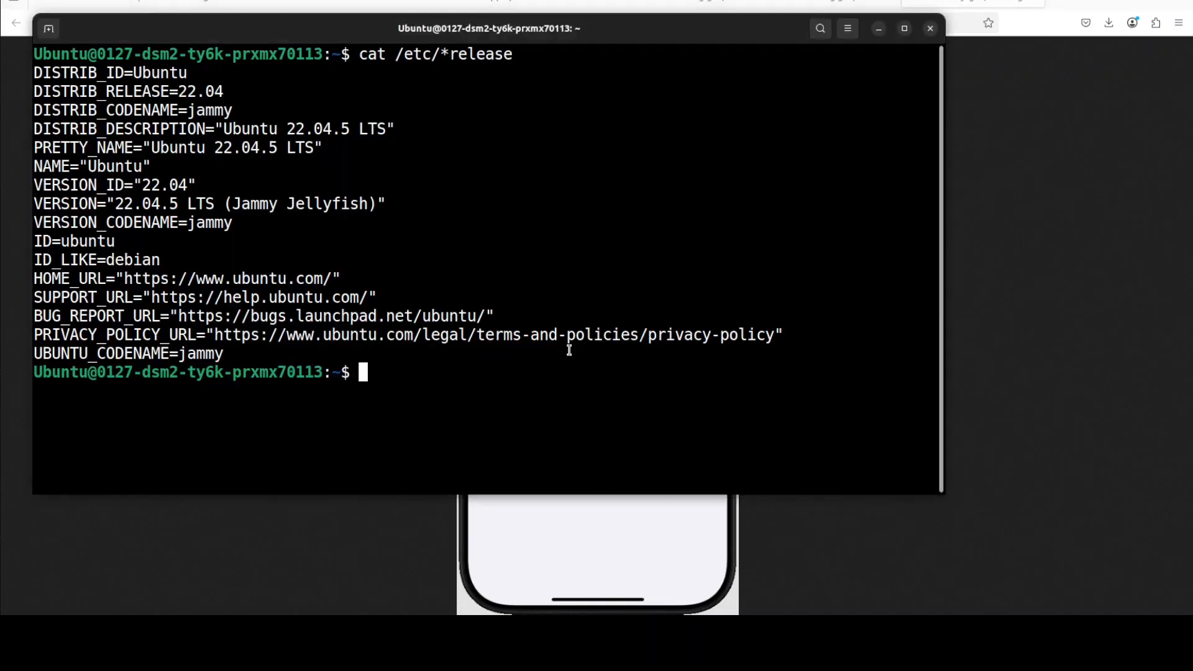
# Step: Check the GPU with nvidia-smi, then create and activate the conda env 'ai' on Python 3.10
pyautogui.write('nvidia-smi')
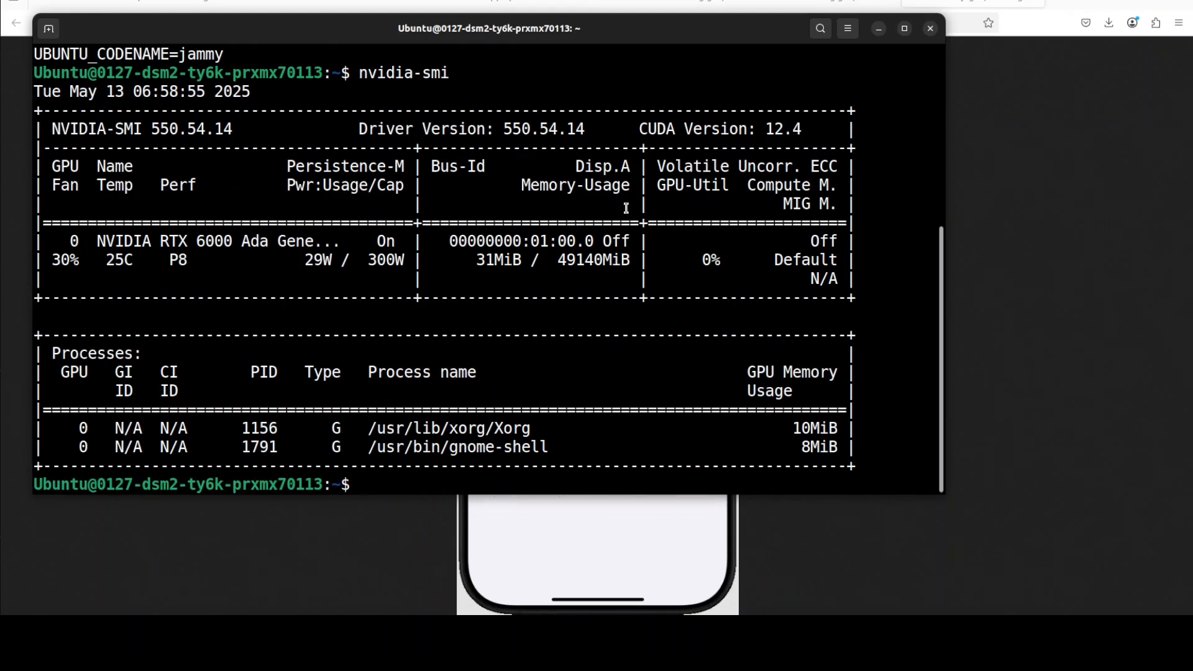
pyautogui.write('conda create -n ai python=3.10 -y && conda activate ai')
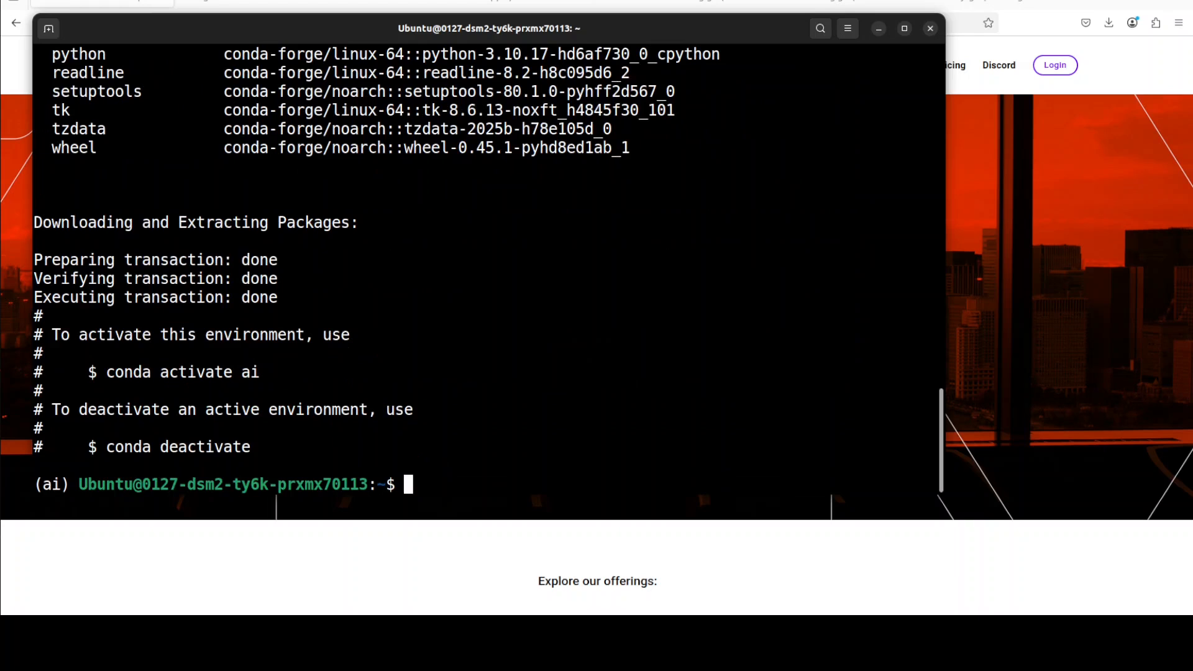
pyautogui.moveTo(712, 365)
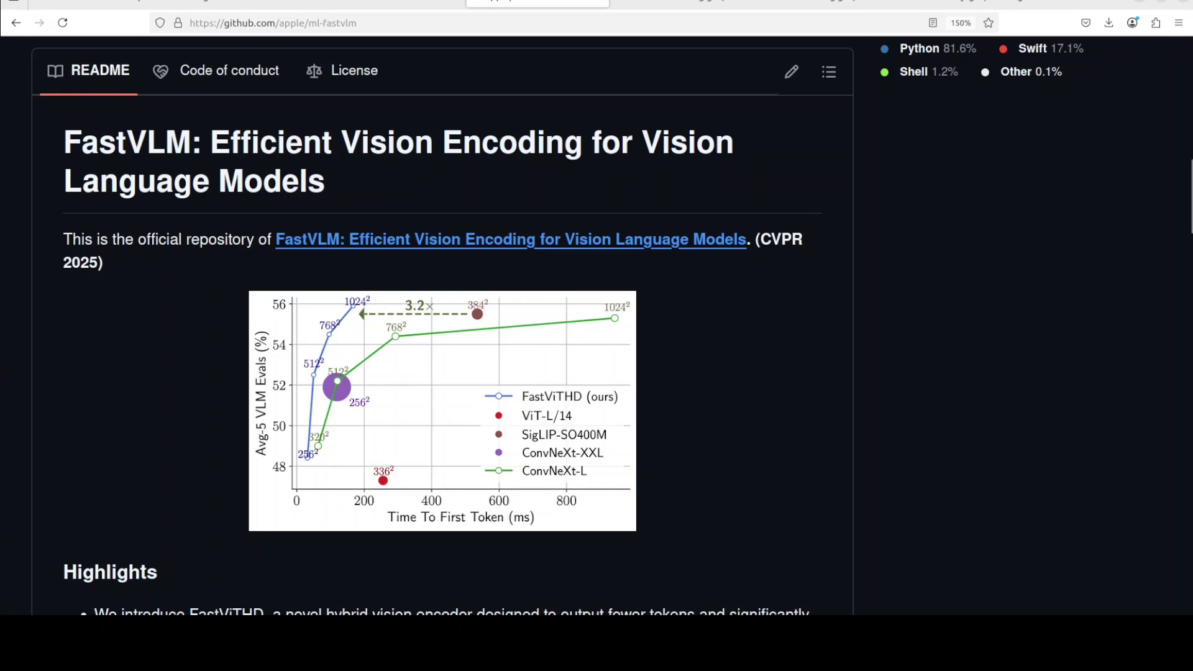
pyautogui.moveTo(510, 240)
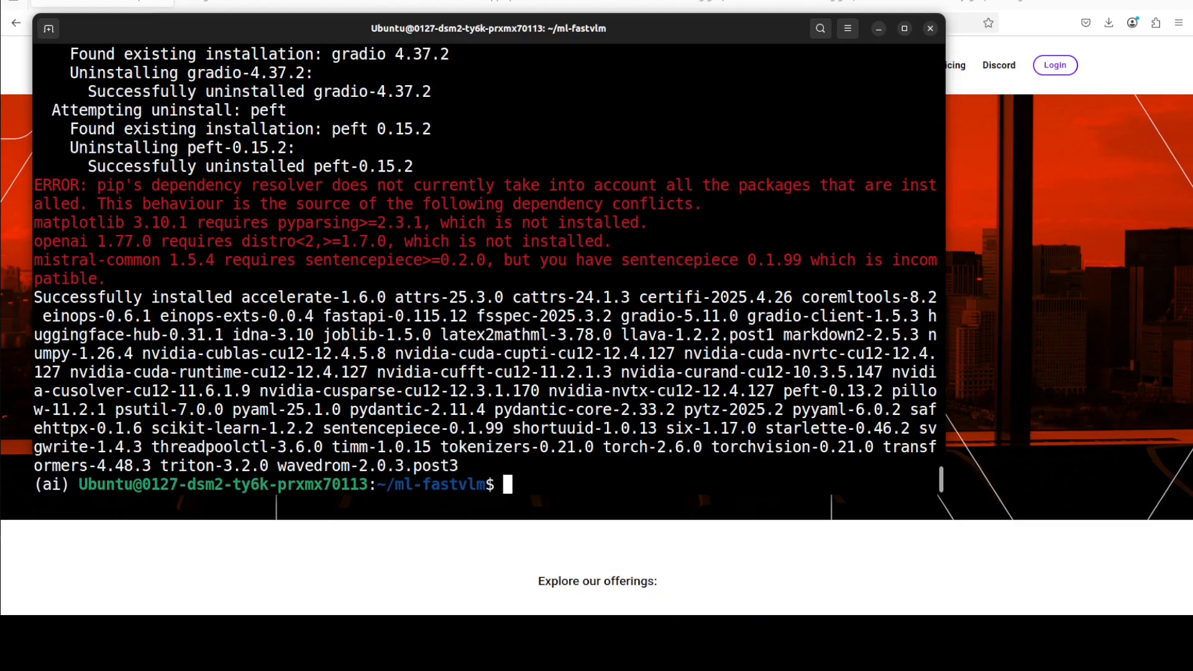
pyautogui.moveTo(651, 124)
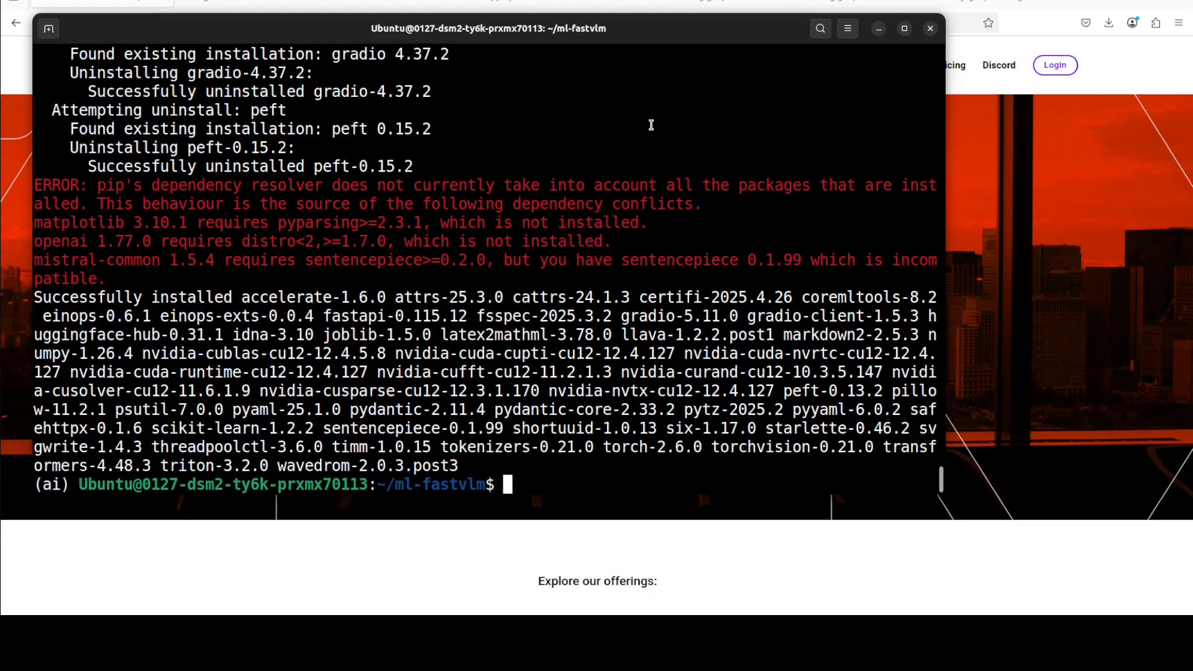
# Step: Clear the screen and make get_models.sh executable for the checkpoint download
pyautogui.write('cle')
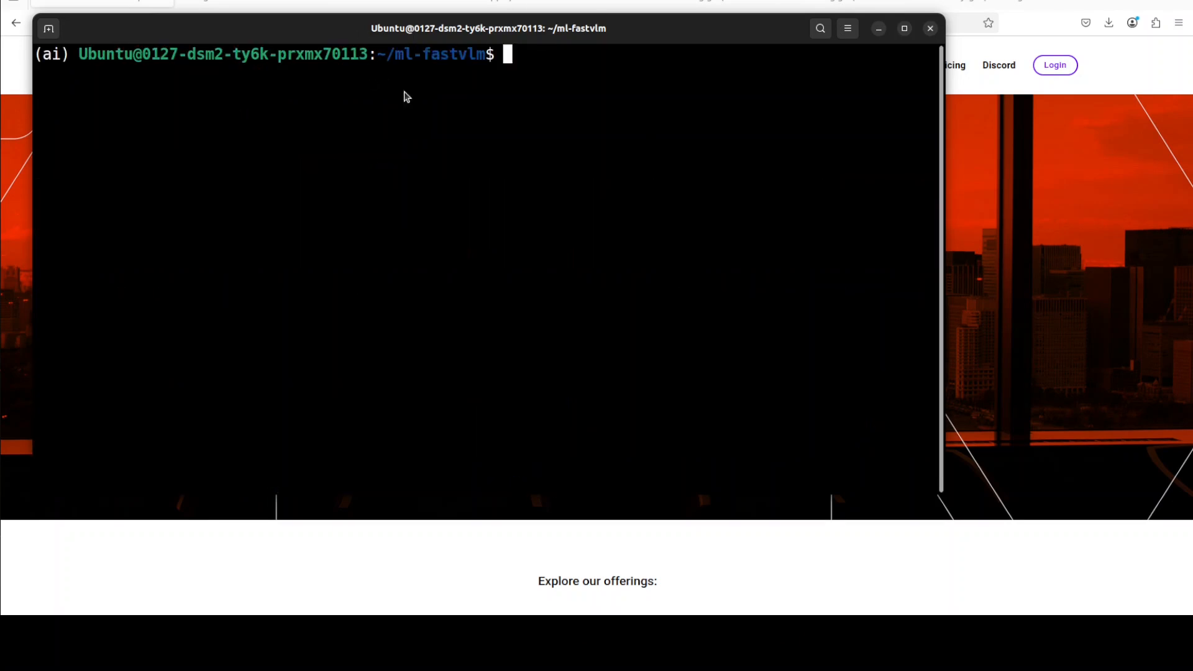
pyautogui.write('chmod a+x get_models.sh')
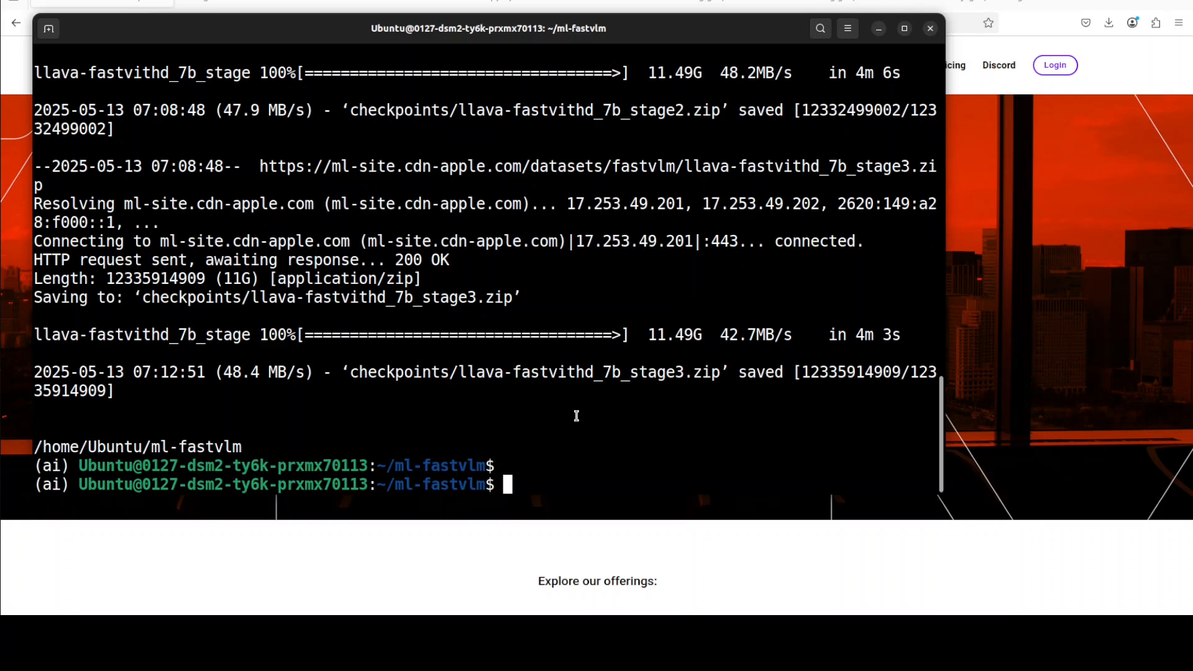
# Step: Enter checkpoints/, list llava-fastvithd_7b_stage3's files, then return to ml-fastvlm
pyautogui.write('cd checkpoints/')
pyautogui.write('ls')
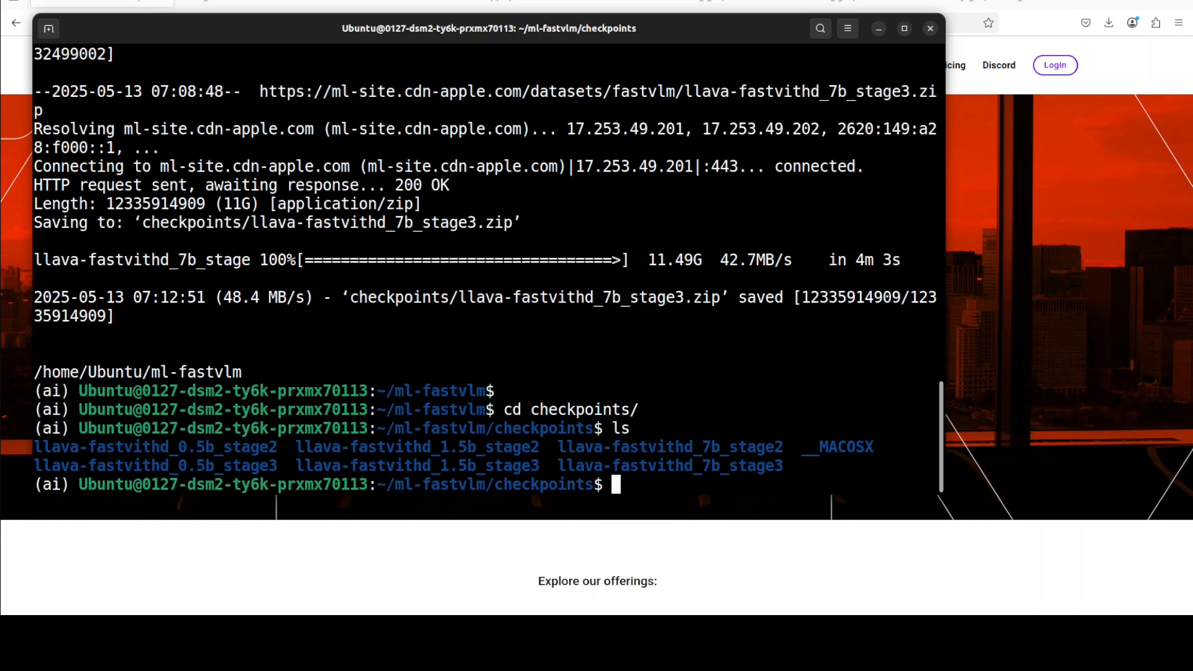
pyautogui.write('cd')
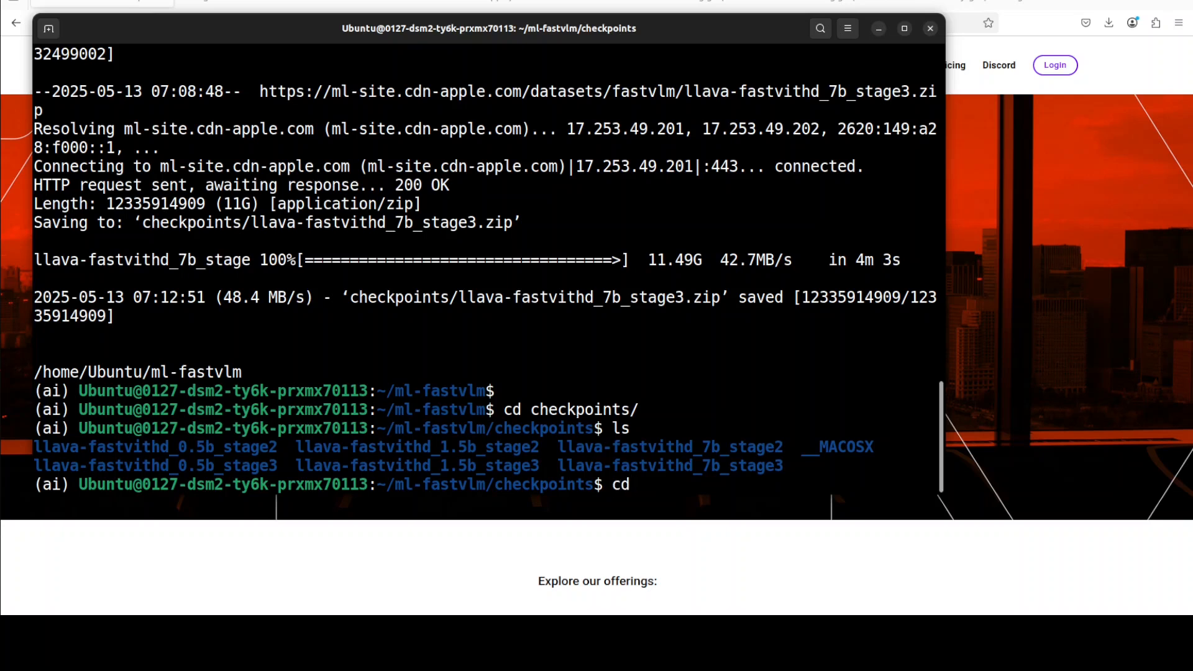
pyautogui.write('llava-fastvithd_7b_stage')
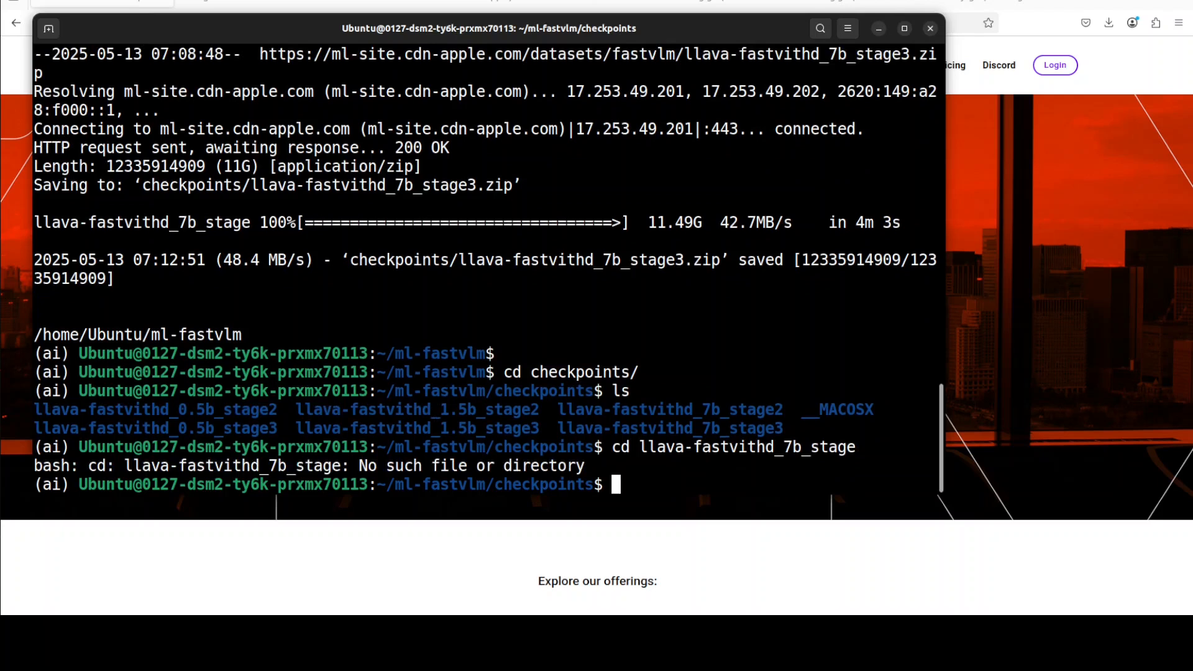
pyautogui.write('cd llava-fastvithd_7b_stage3')
pyautogui.write('ls')
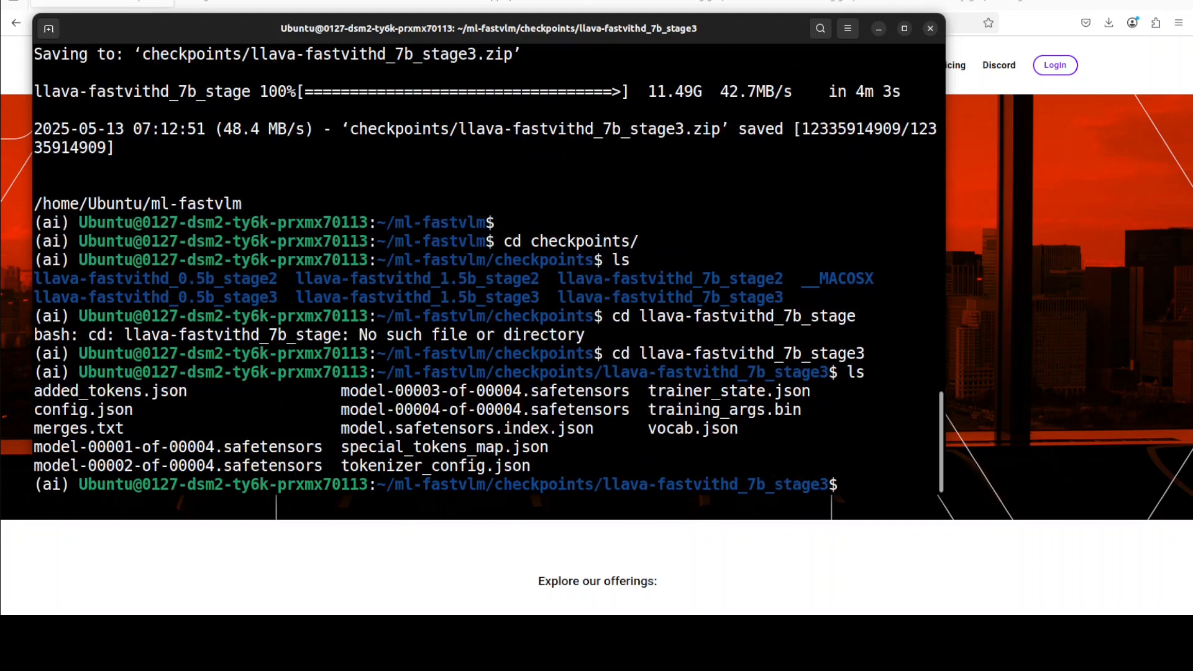
pyautogui.write('cd ..')
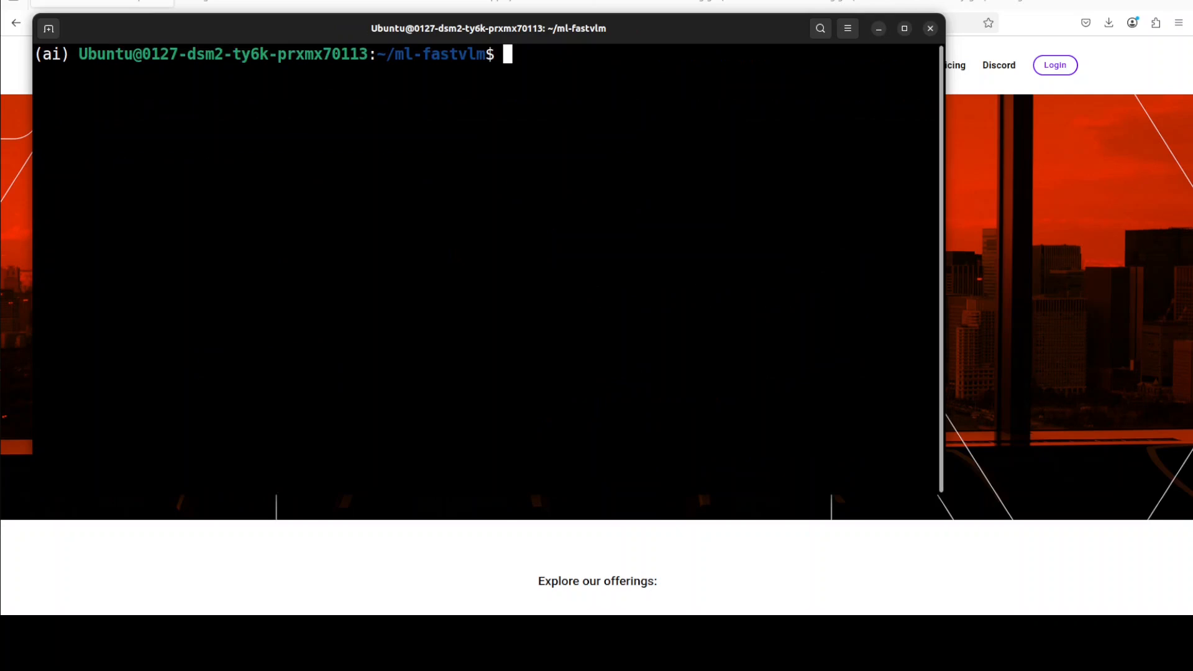
# Step: Maximize the terminal and draft predict.py with the llava-fastvithd_7b checkpoint model path
pyautogui.click(904, 29)
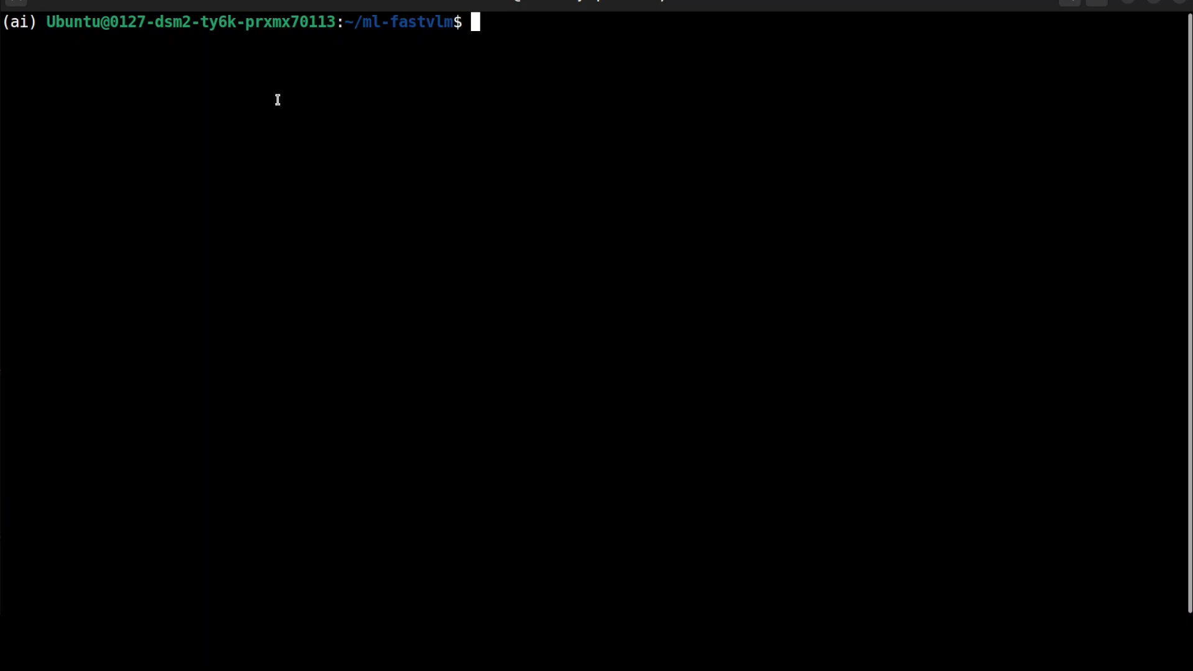
pyautogui.write('python predict.py --model-path /home/Ubuntu/ml-fastvlm/checkpoints/llava-fastvithd_7b_stage3 --image-file /home/Ubuntu/images/bear.png --prompt "Describe the image."')
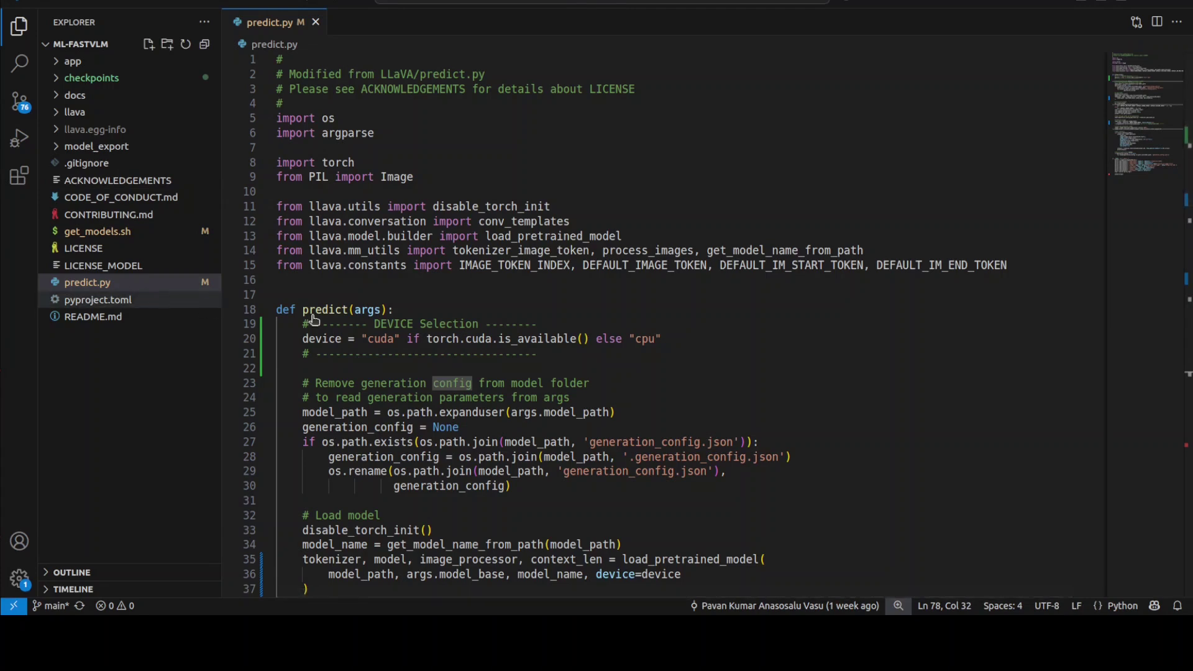
pyautogui.moveTo(632, 323)
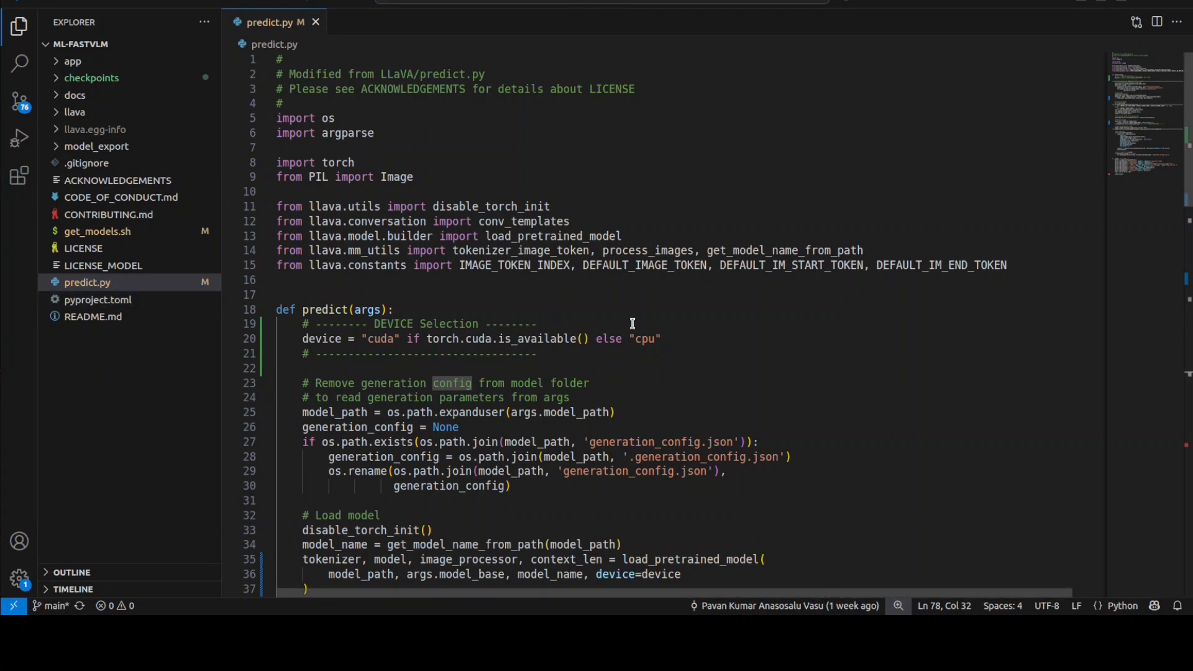
pyautogui.moveTo(622, 363)
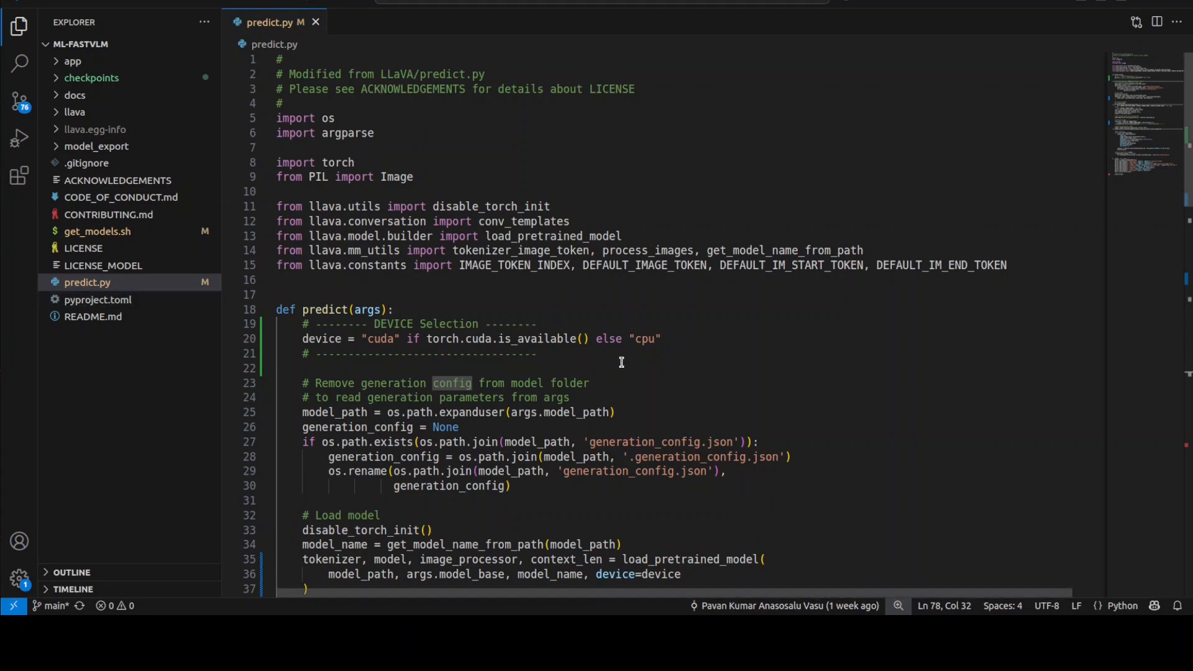
pyautogui.moveTo(388, 480)
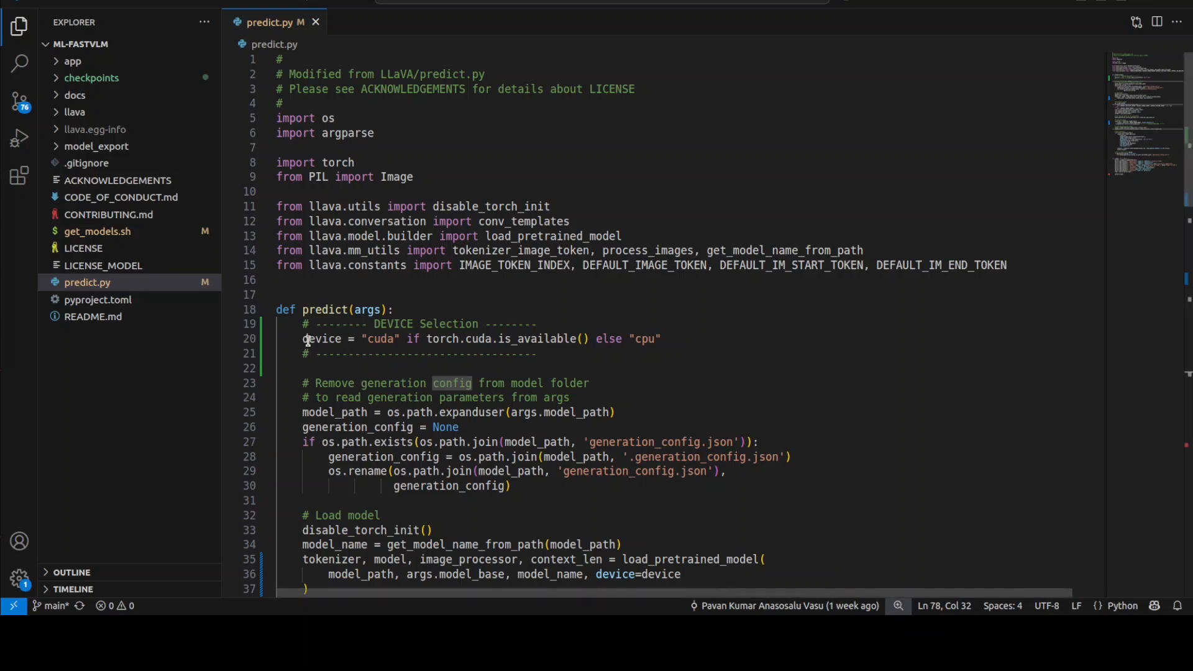
pyautogui.moveTo(302, 338); pyautogui.dragTo(395, 338)
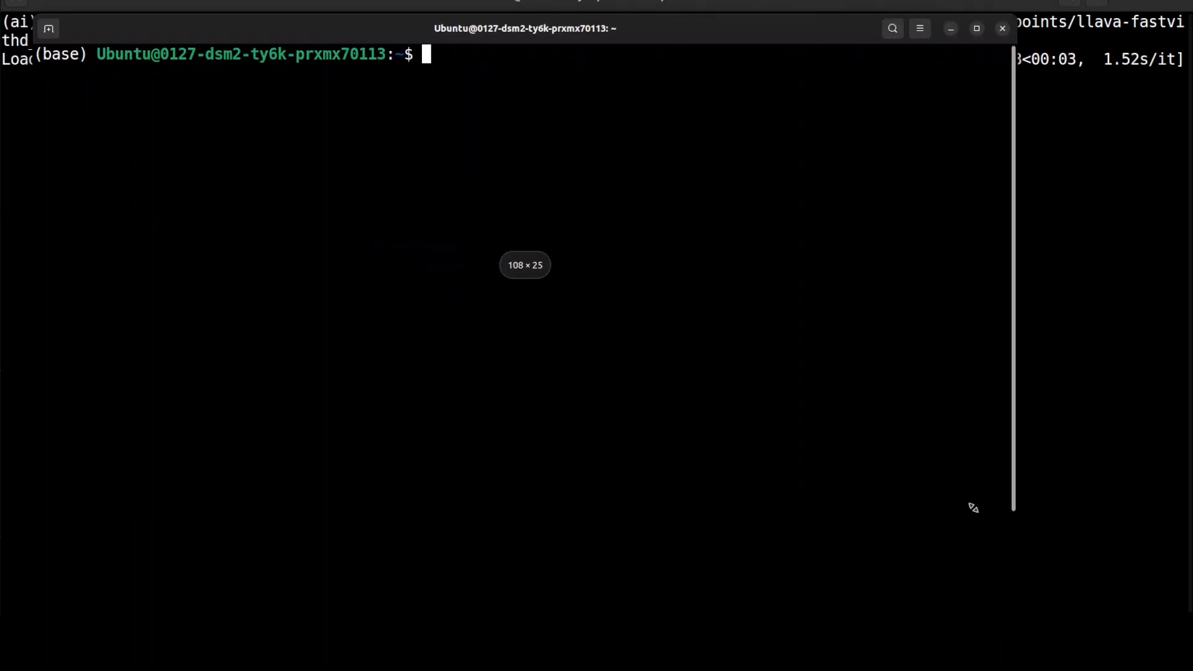
# Step: Deactivate conda in the second terminal before checking GPU status
pyautogui.write('conda deactivate')
pyautogui.write('nvidia-smi')
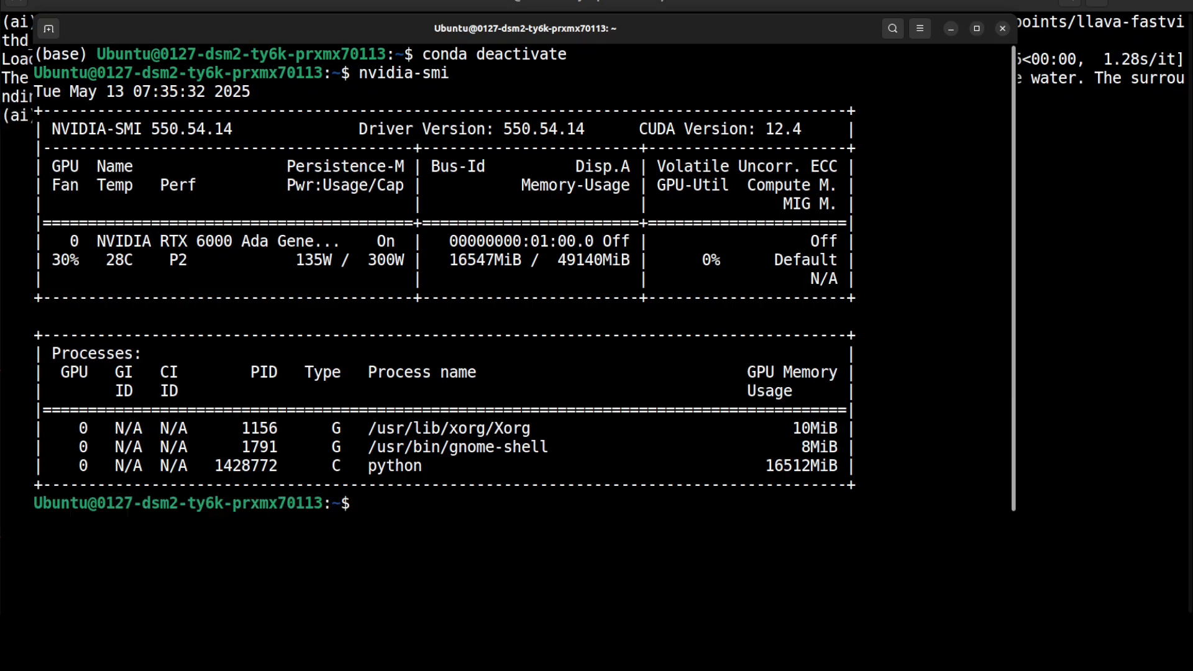
pyautogui.moveTo(247, 169)
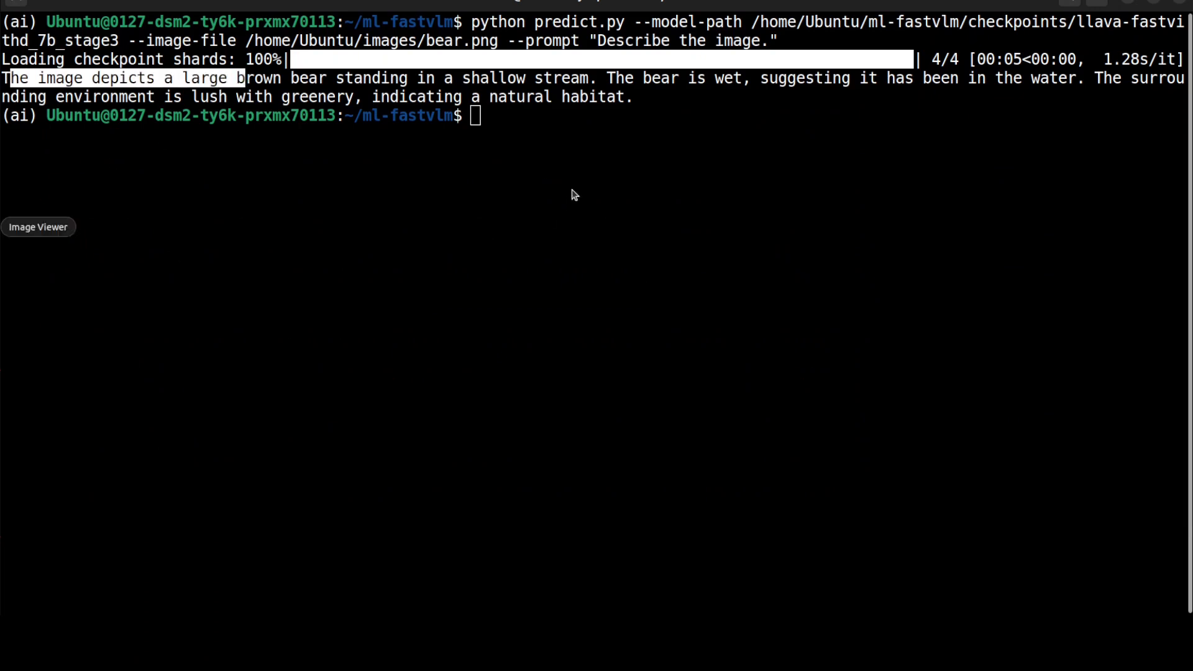
# Step: Show bear.png beside the model's wet-brown-bear description
pyautogui.click(38, 226)
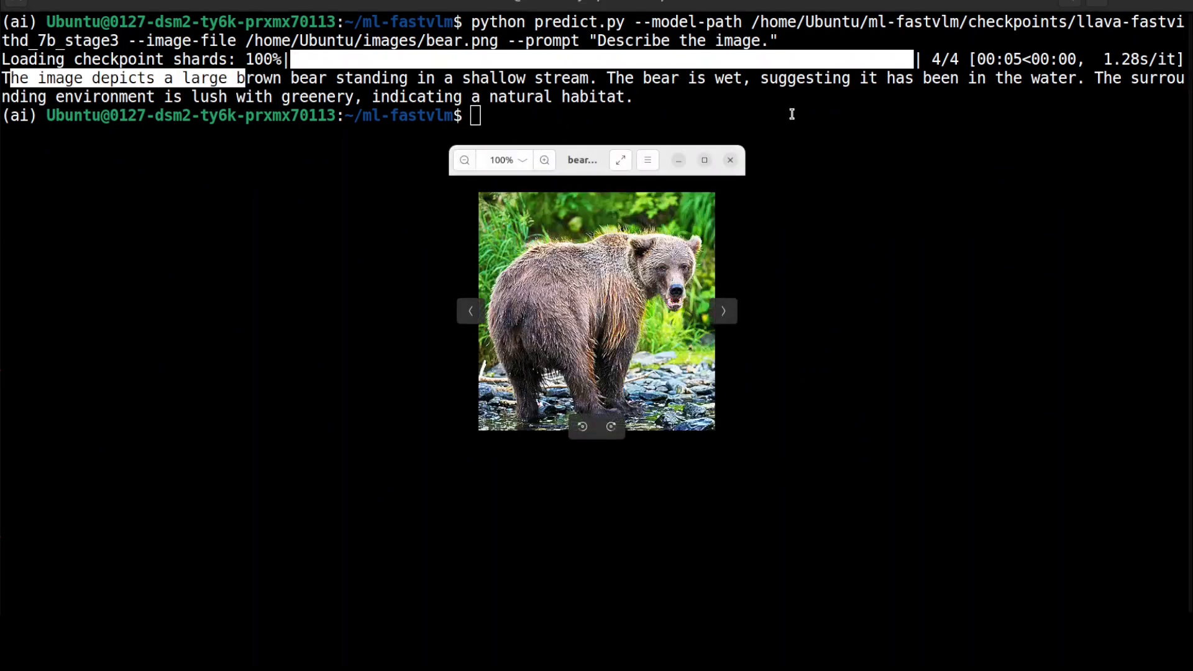
pyautogui.moveTo(945, 102)
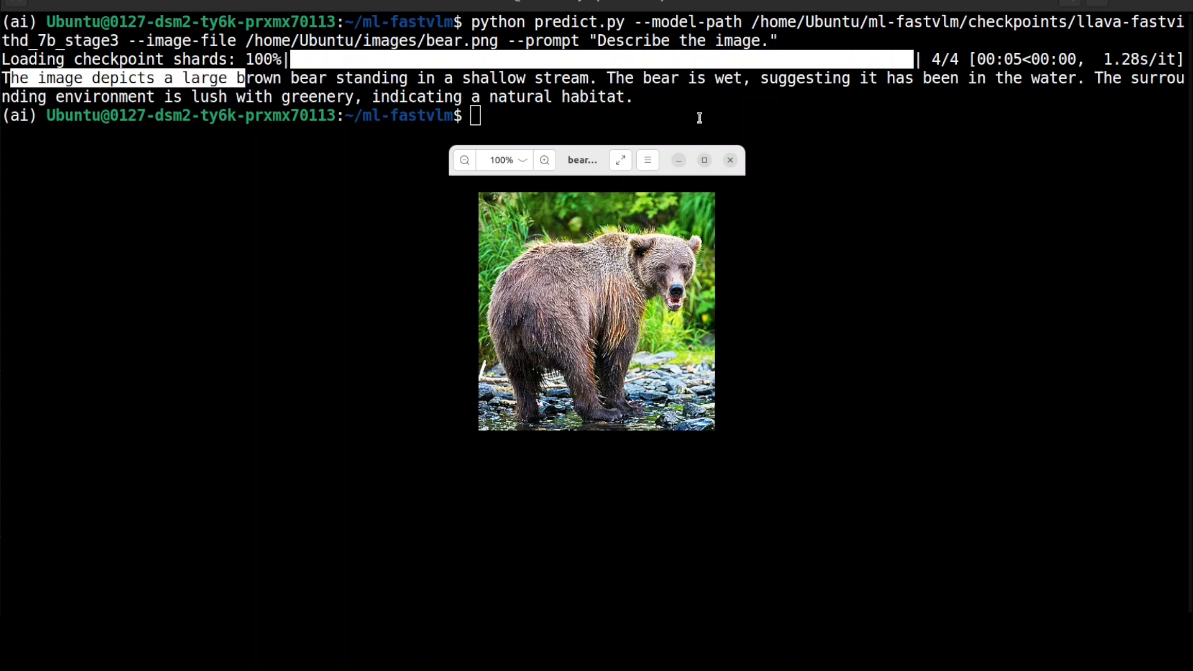
pyautogui.moveTo(689, 115)
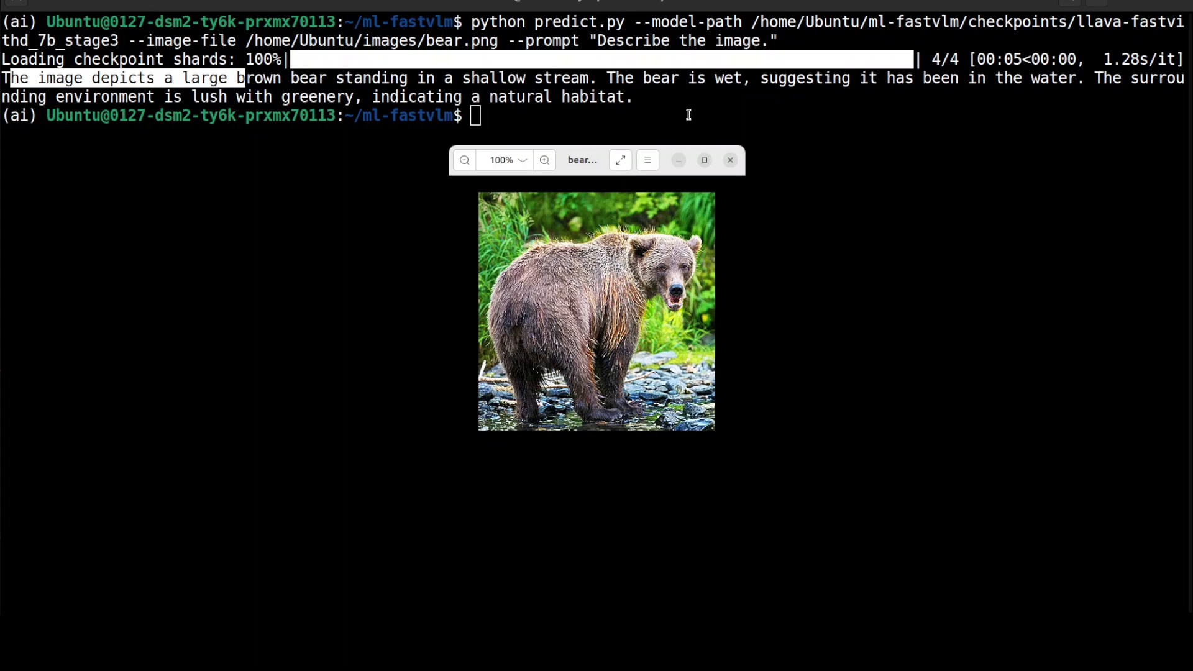
pyautogui.moveTo(725, 179)
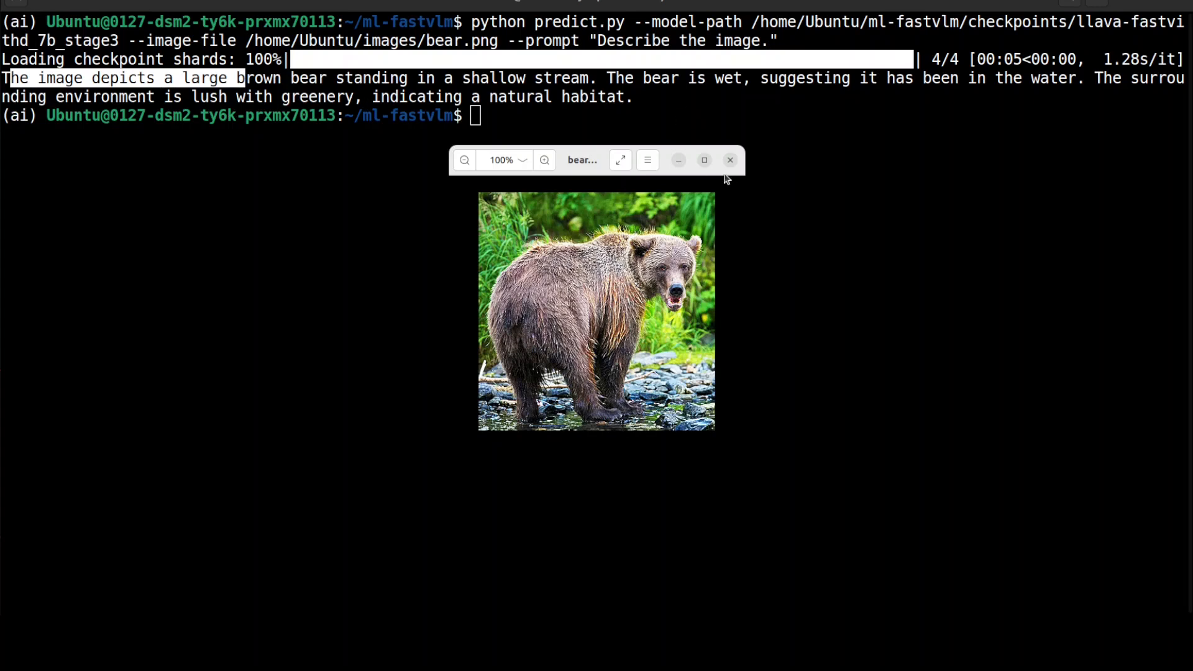
pyautogui.moveTo(405, 261)
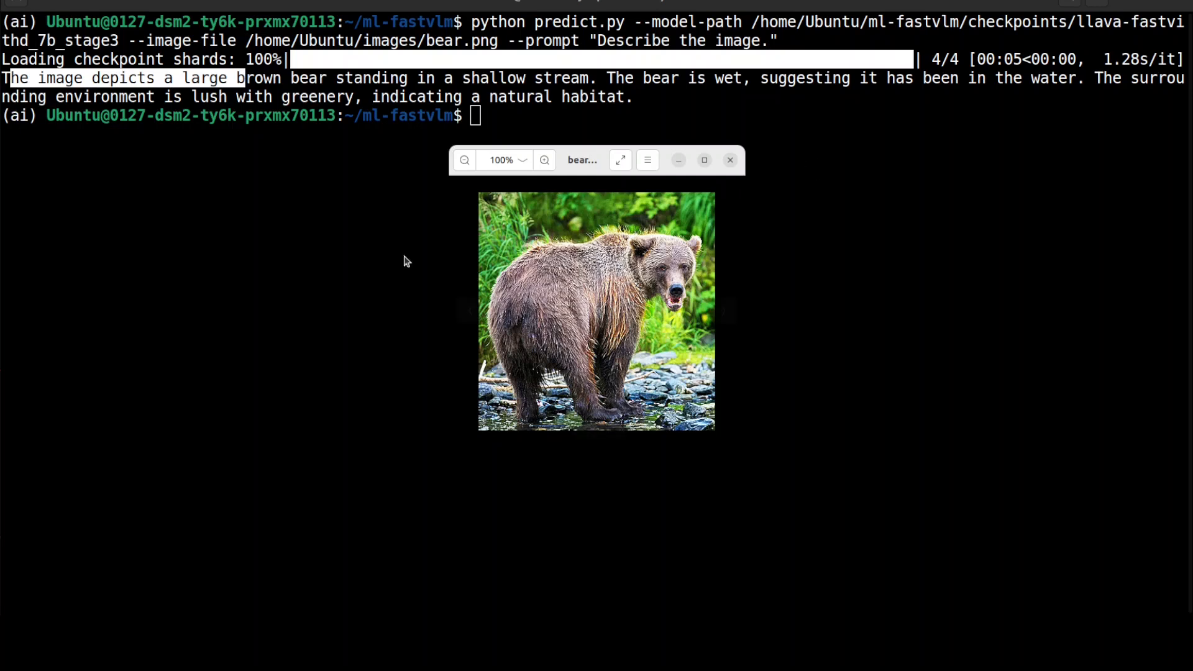
pyautogui.moveTo(596, 311)
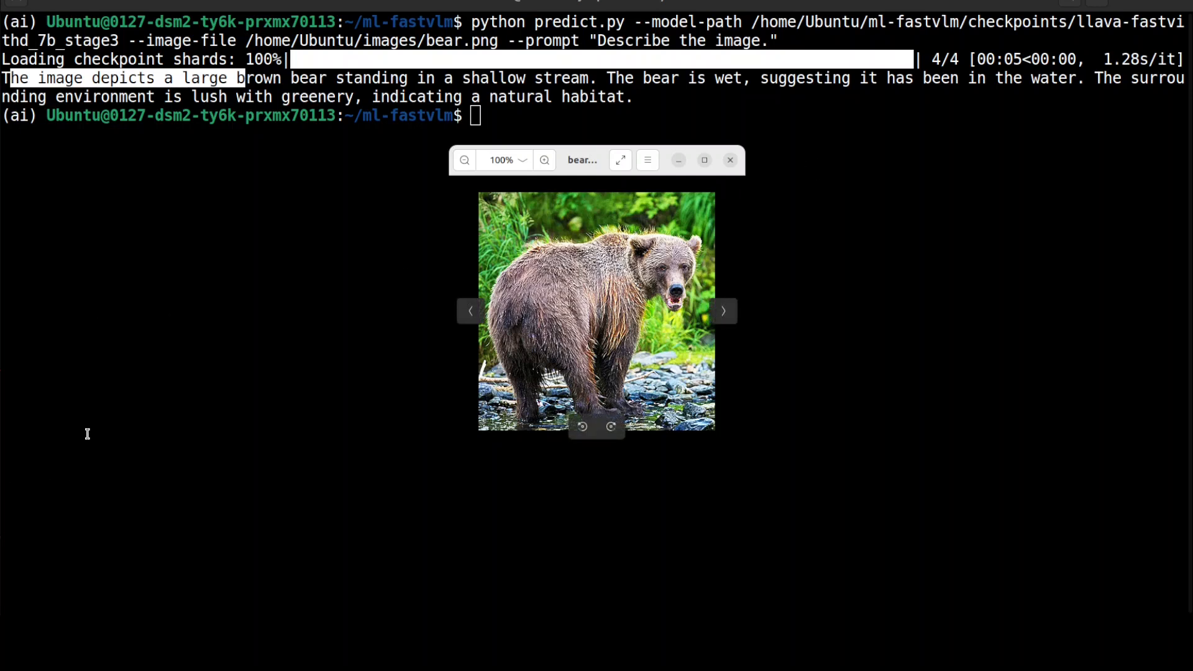
pyautogui.moveTo(174, 321)
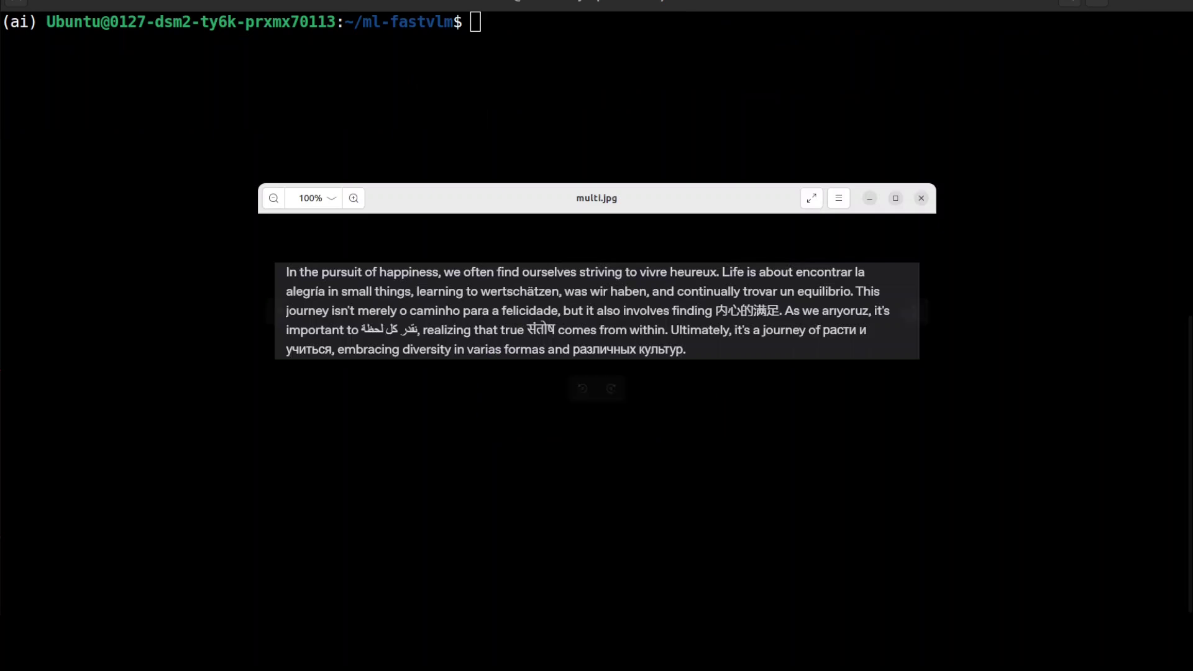
# Step: Run predict.py on images/ocr/multi.jpg with 'Extract text from the image.' and compare with the image
pyautogui.click(920, 198)
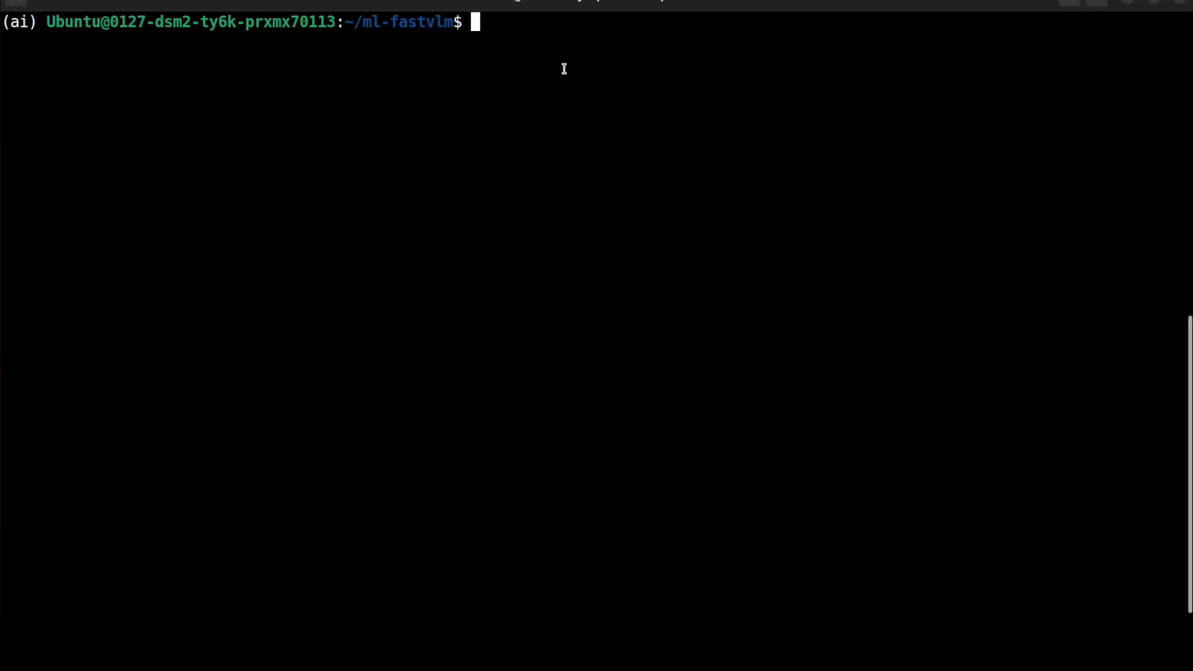
pyautogui.write('python predict.py --model-path /home/Ubuntu/ml-fastvlm/checkpoints/llava-fastvithd_7b_stage3 --image-file /home/Ubuntu/images/ocr/multi.jpg --prompt "Extract text from the image."')
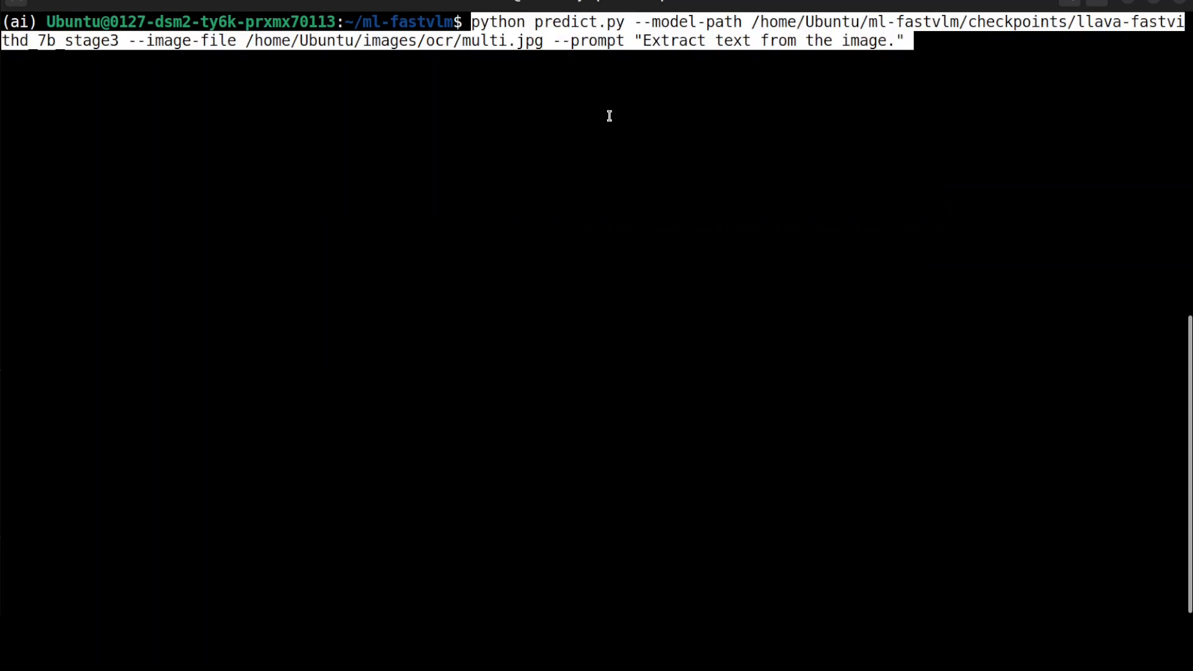
pyautogui.moveTo(725, 74)
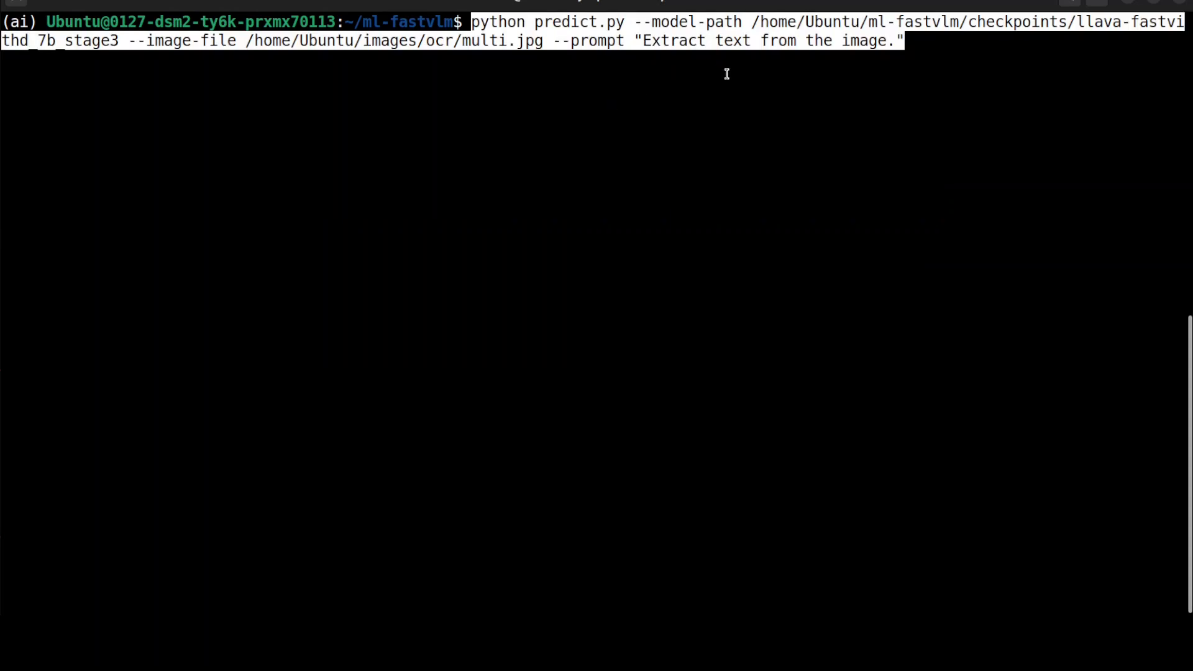
pyautogui.moveTo(919, 57)
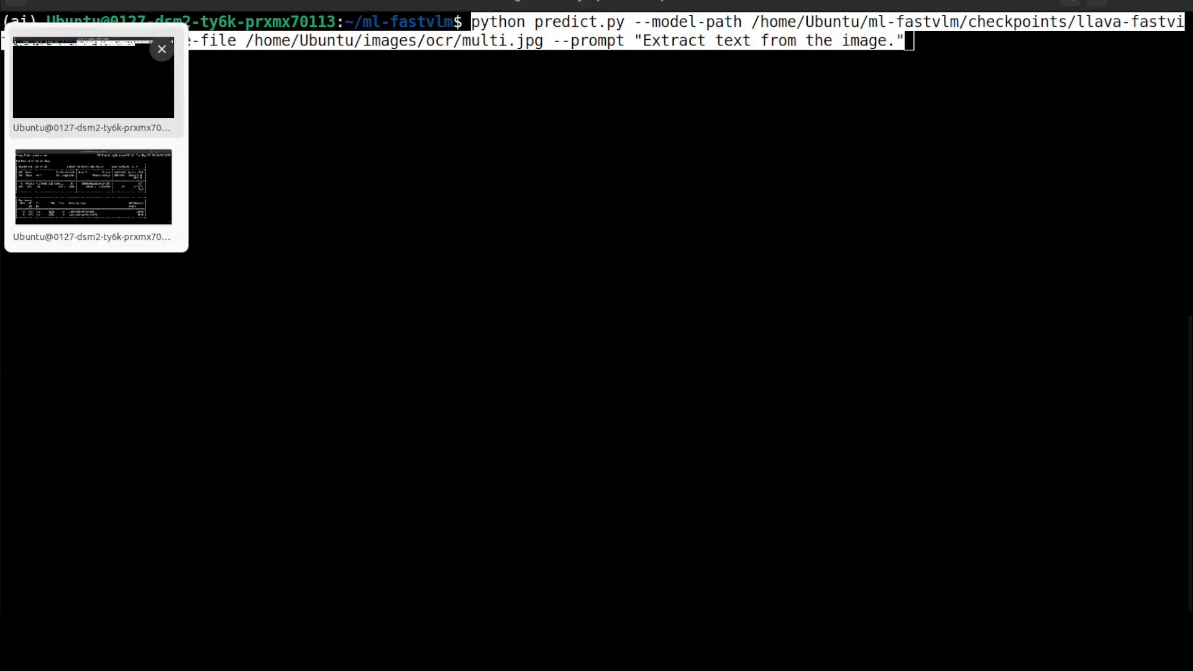
pyautogui.click(162, 48)
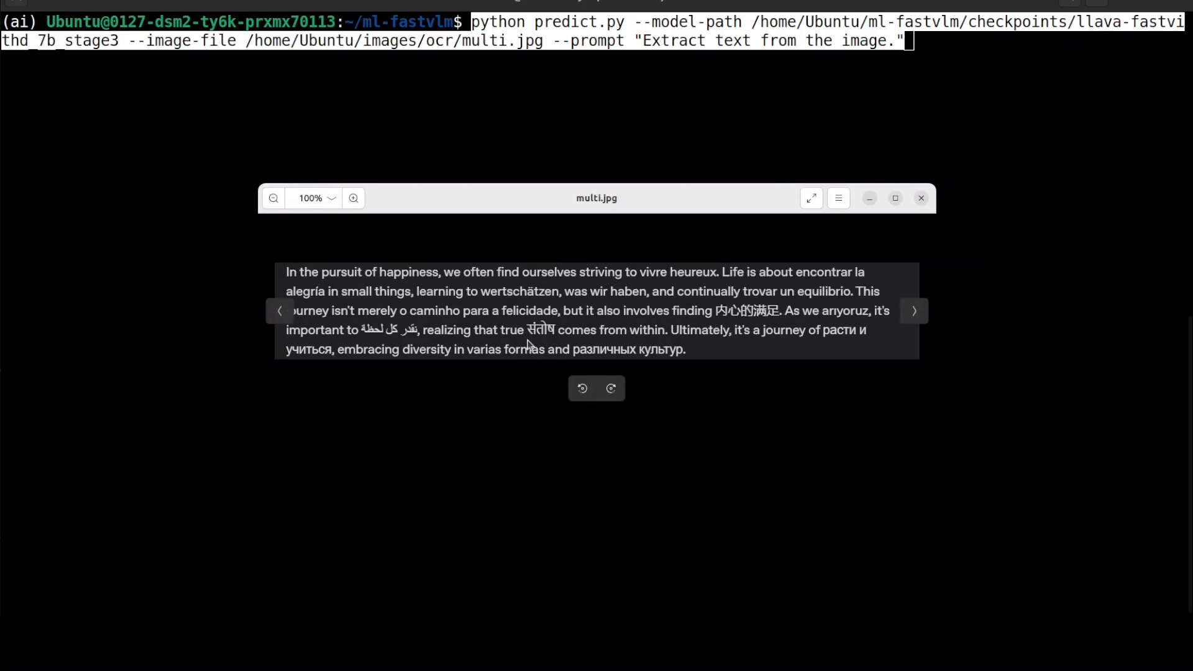
pyautogui.moveTo(736, 321)
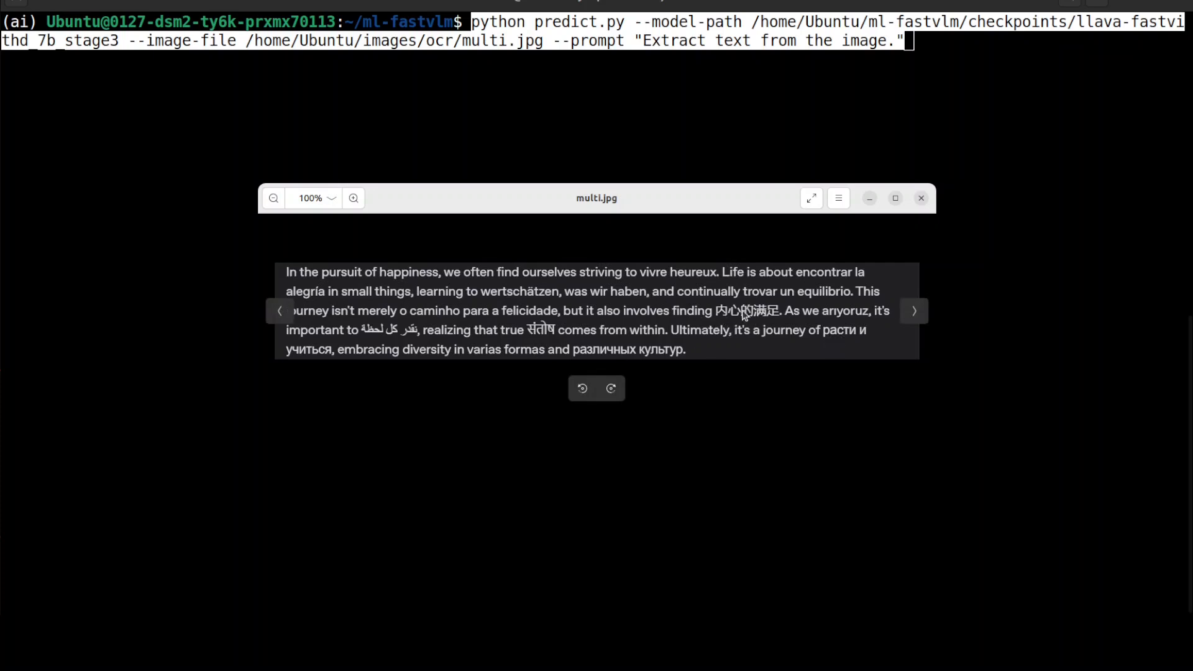
pyautogui.click(921, 197)
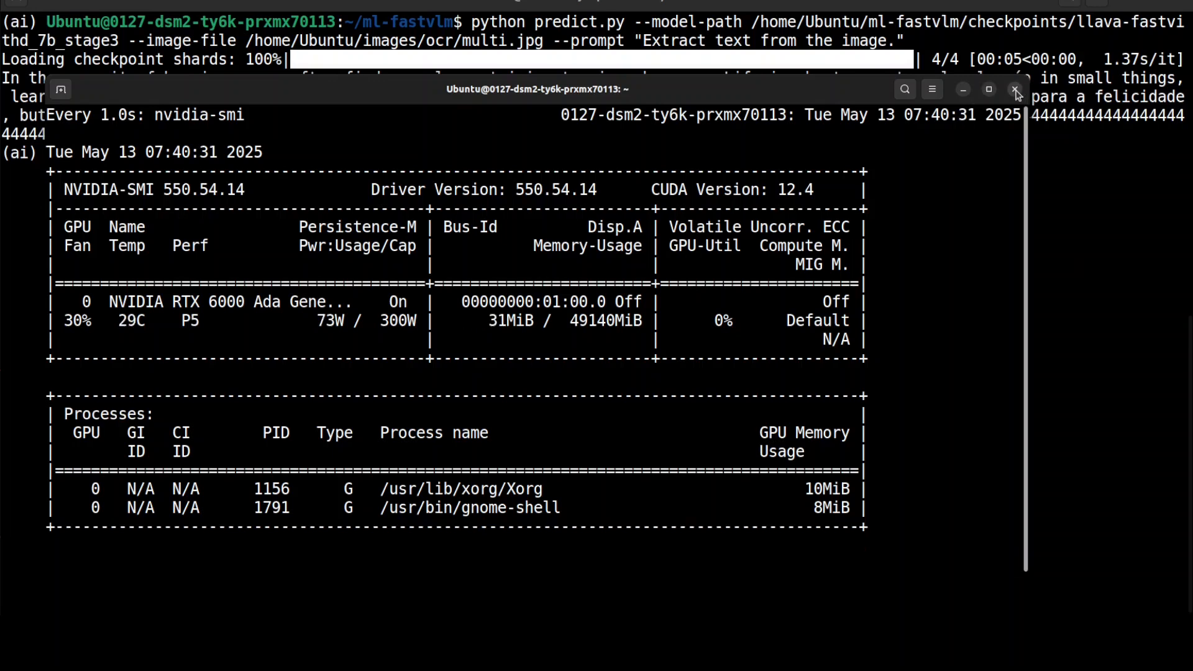
# Step: Confirm 'Close Terminal' to shut the running nvidia-smi watch window
pyautogui.click(1014, 90)
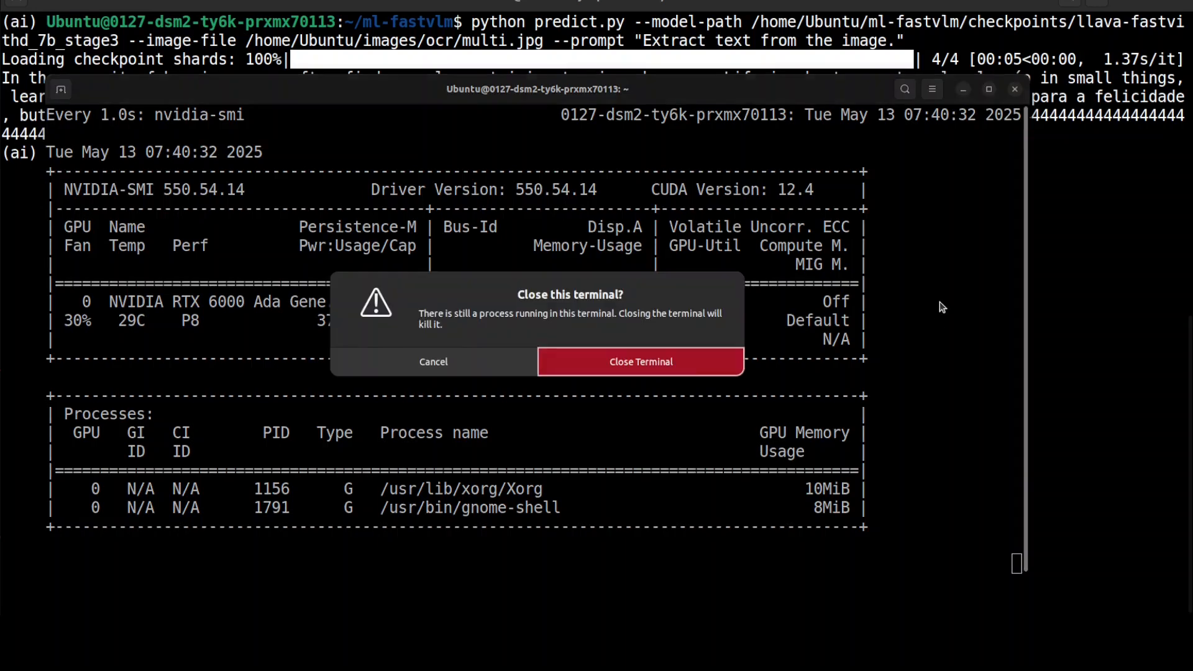
pyautogui.moveTo(479, 373)
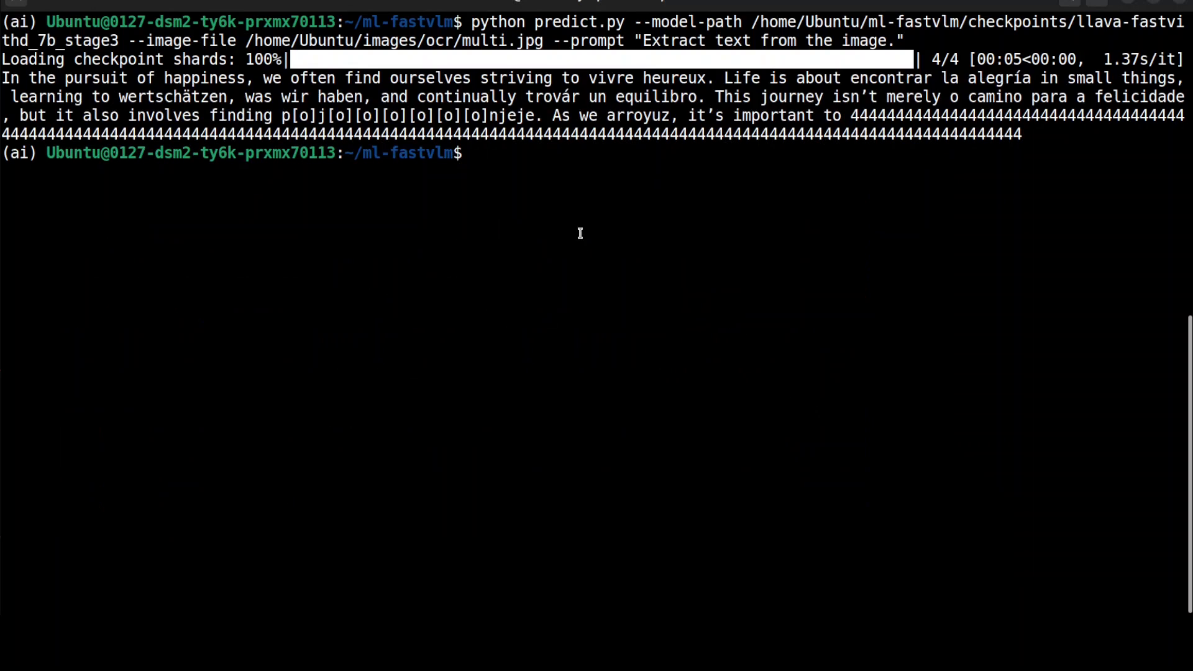
pyautogui.moveTo(956, 140)
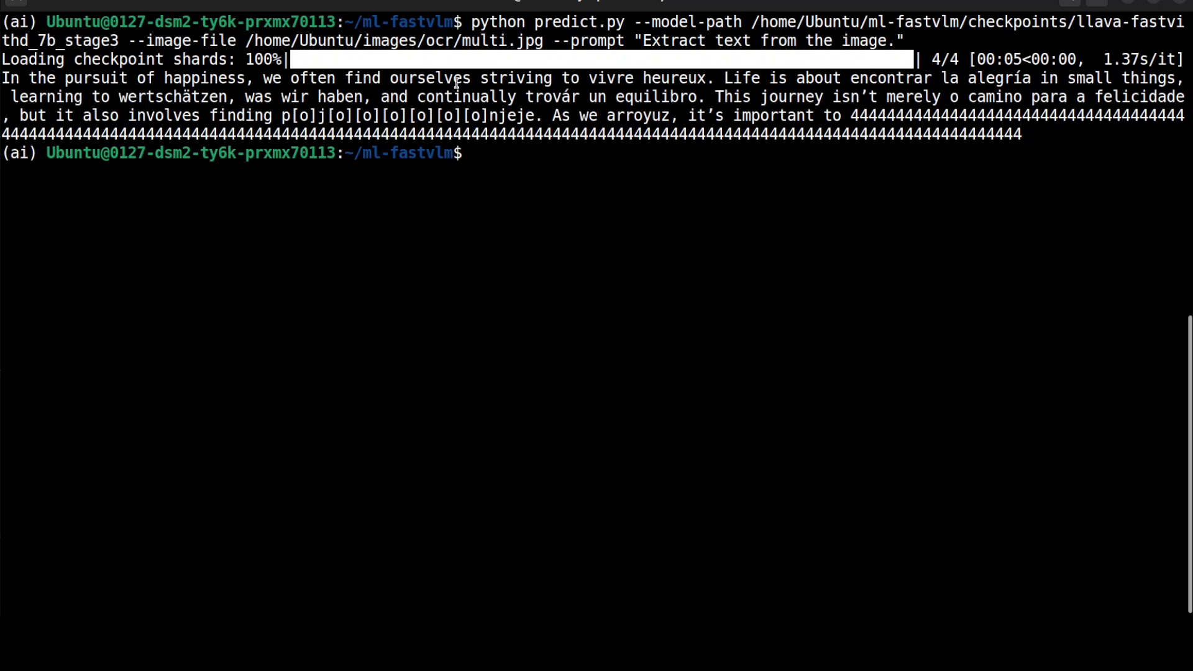
pyautogui.moveTo(597, 276)
pyautogui.write('python predict.py --model-path /home/Ubuntu/ml-fastvlm/checkpoints/llava-fastvithd_7b_stage3 --image-file /home/Ubuntu/images/ocr/english.jpg --prompt "Extract text from the image."')
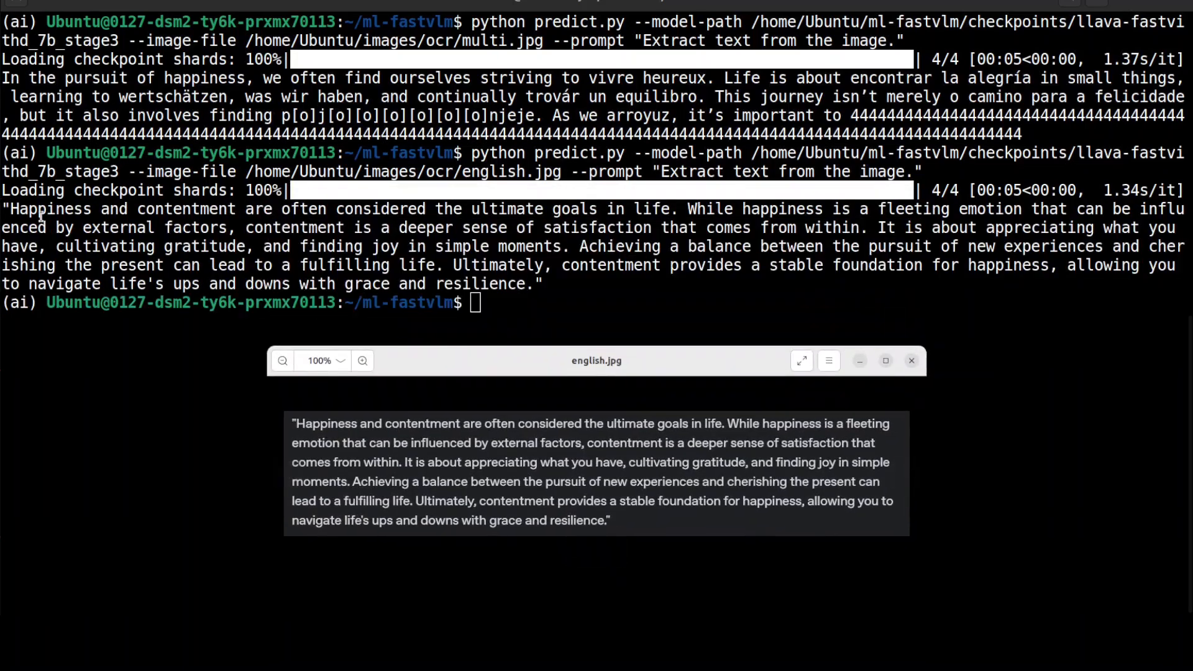
pyautogui.moveTo(437, 246)
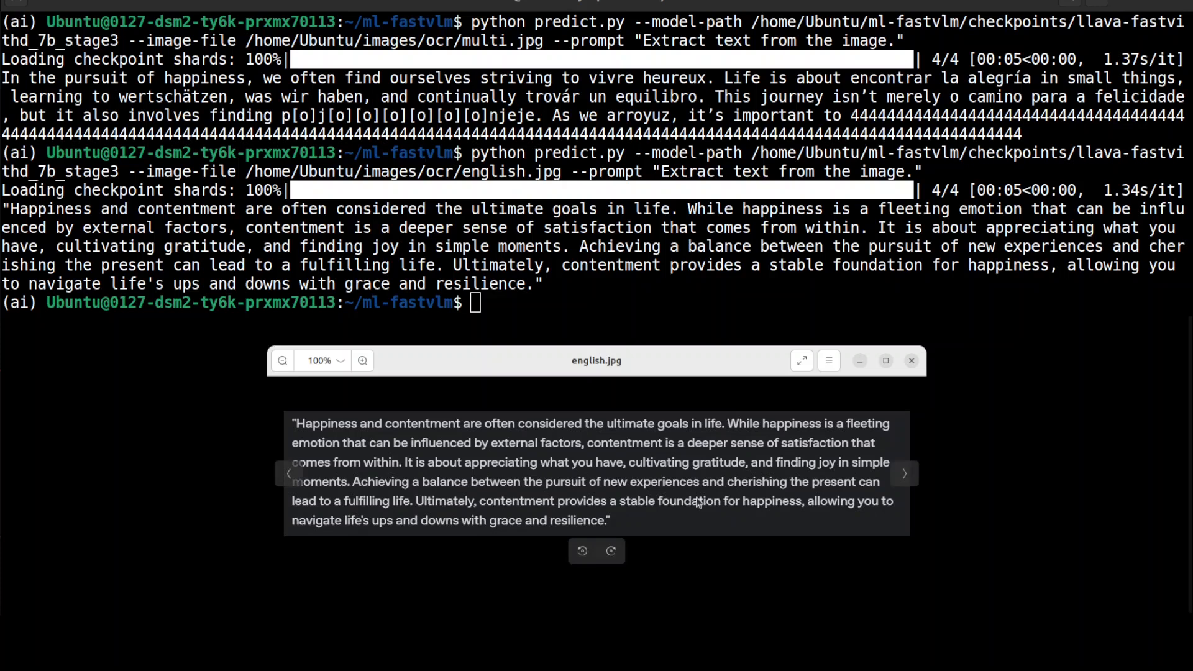
pyautogui.moveTo(902, 375)
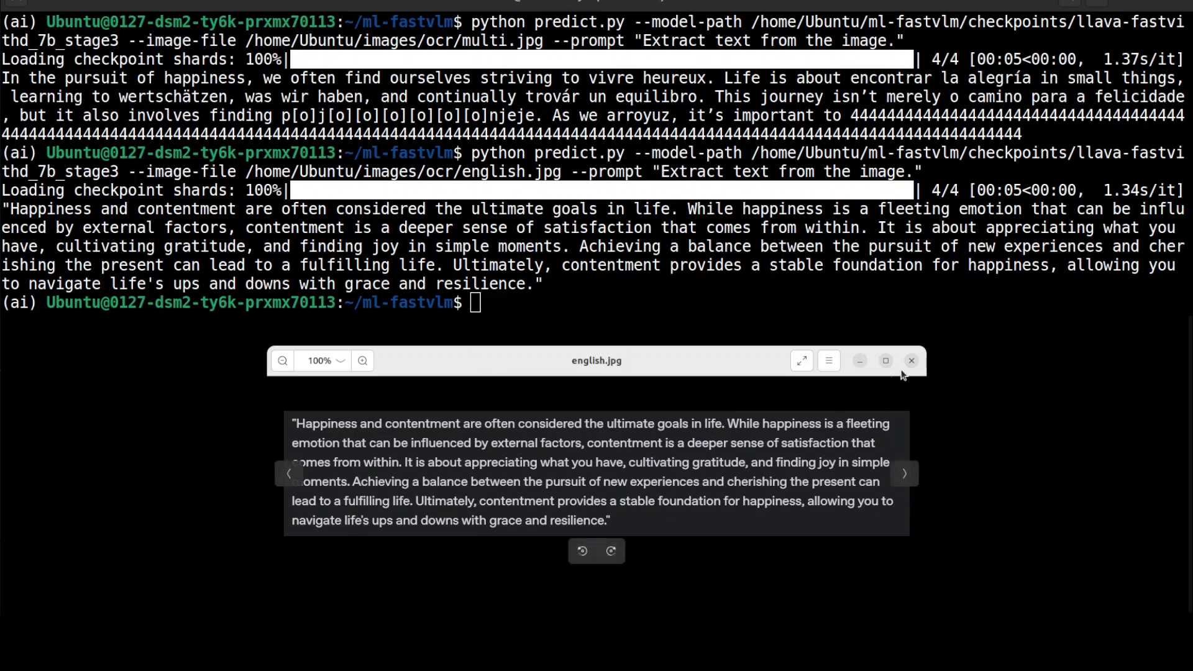
# Step: Close english.jpg after matching it against the extracted paragraph
pyautogui.click(911, 361)
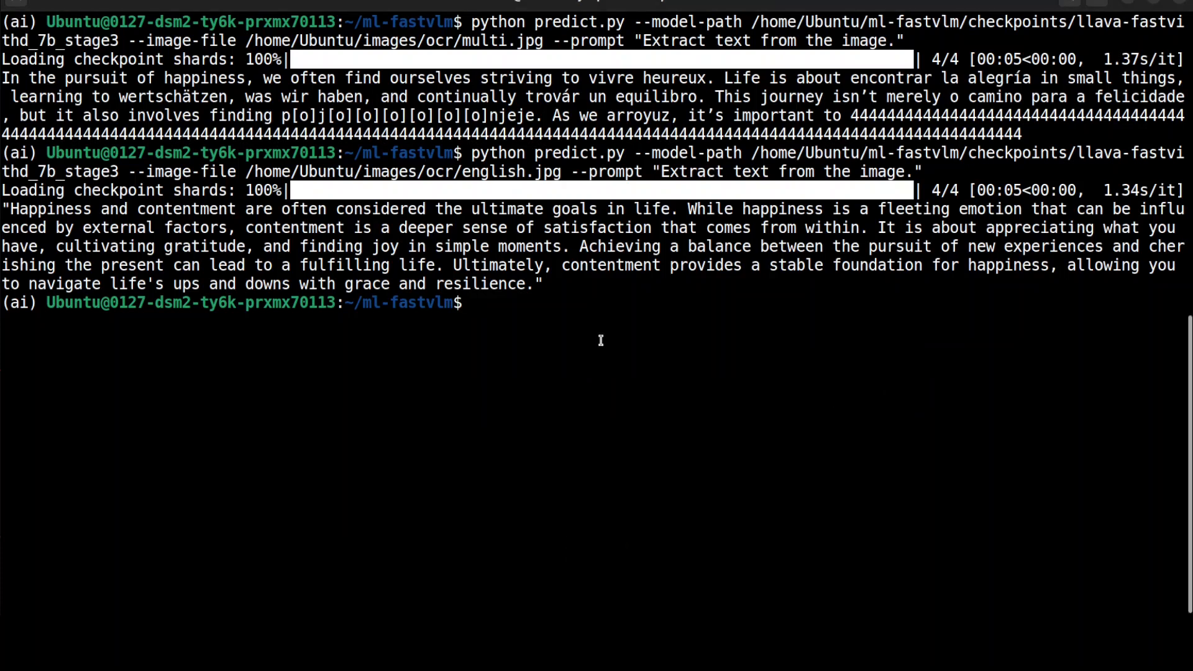
# Step: Clear the OCR output, close the table1.png preview and discard the drafted command with Ctrl+C
pyautogui.write('clear')
pyautogui.write('python predict.py --model-path /home/Ubuntu/ml-fastvlm/checkpoints/llava-fastvithd_7b_stage3 --image-file /home/Ubuntu/images/moondream/table1.png --prompt ""')
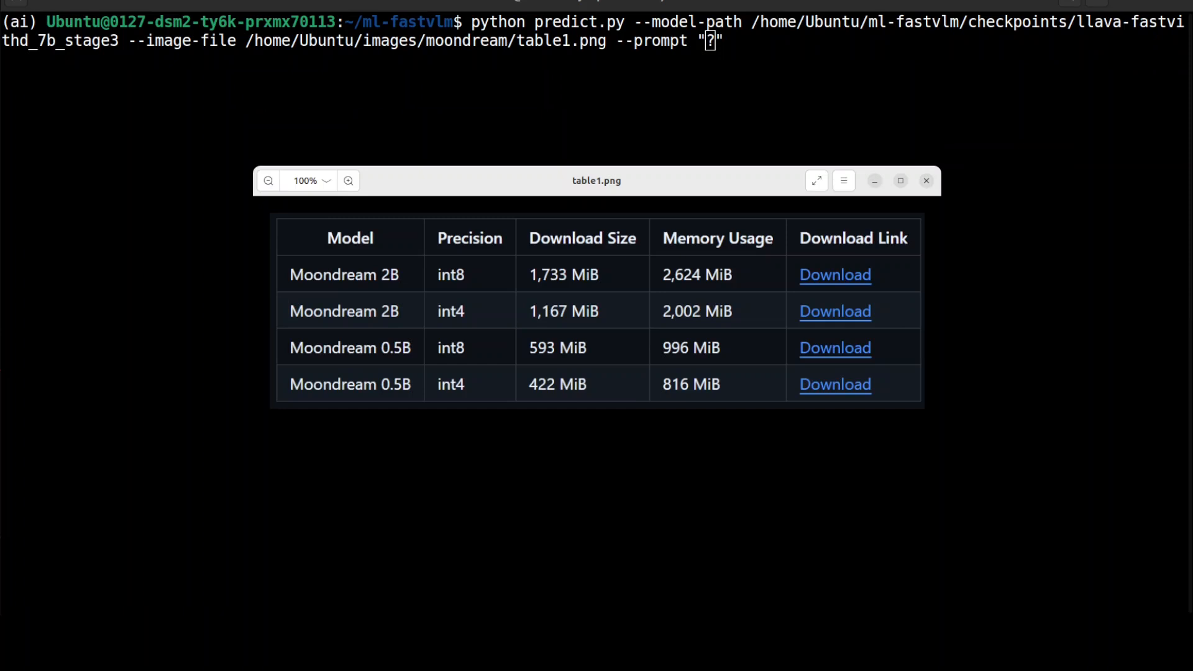
pyautogui.click(926, 181)
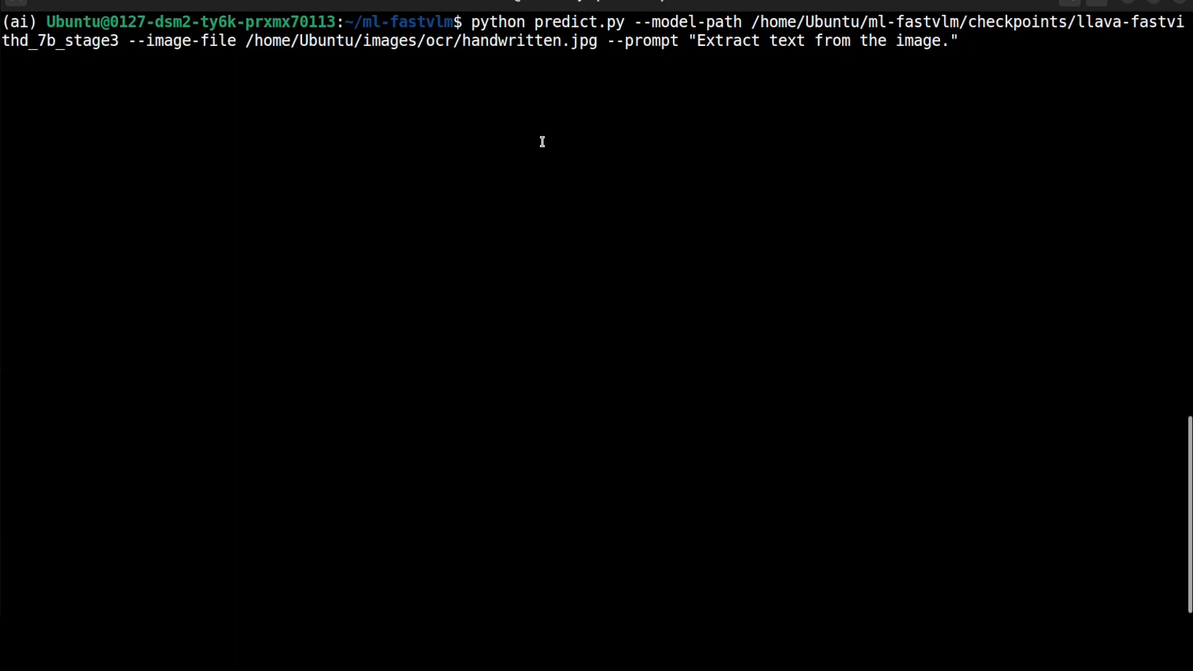
pyautogui.press('ctrl+c')
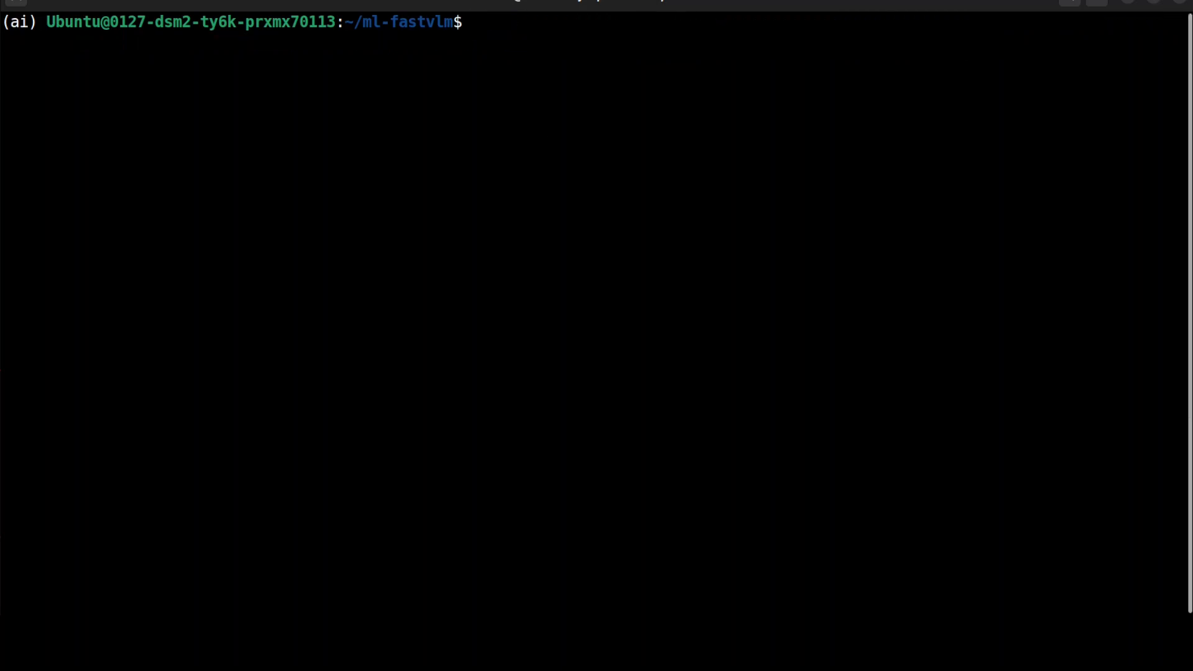
# Step: Run predict.py with llava-fastvithd_7b on table1.png to get the Model and Download Size columns as JSON, image shown beside it
pyautogui.write('python predict.py --model-path /home/Ubuntu/ml-fastvlm/checkpoints/llava-fastvithd_7b_stage3 --image-file /home/Ubuntu/images/moondream/table1.png --prompt "convert this Model and Download Size columns into JSON format?"')
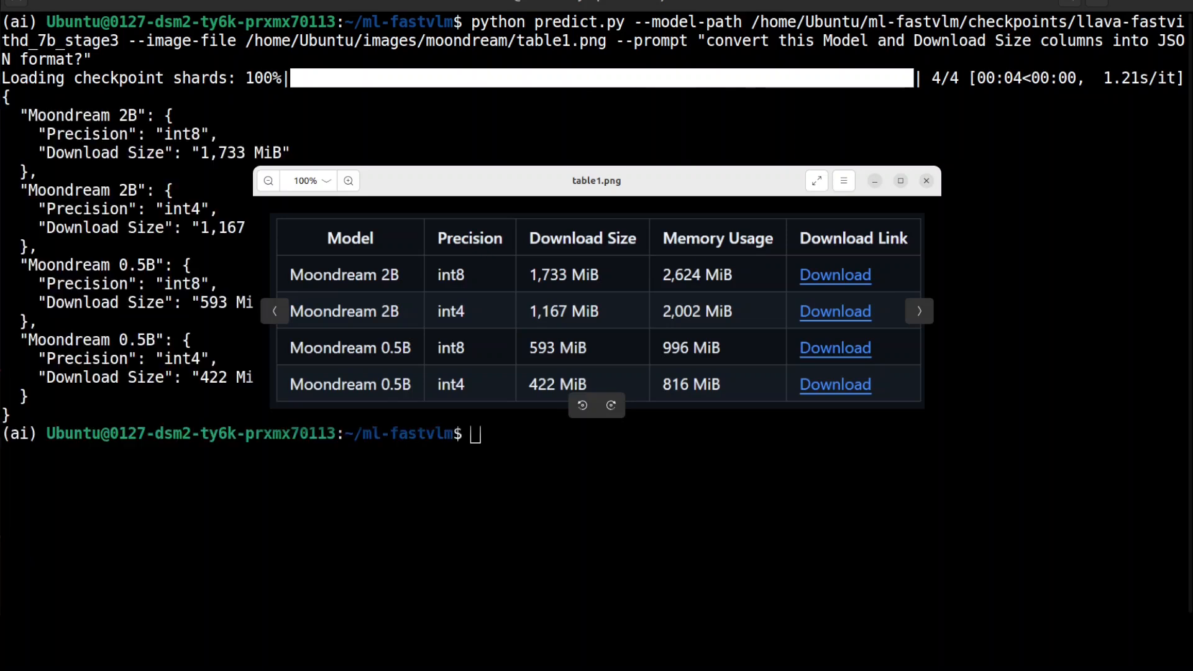
pyautogui.moveTo(596, 180); pyautogui.dragTo(803, 348)
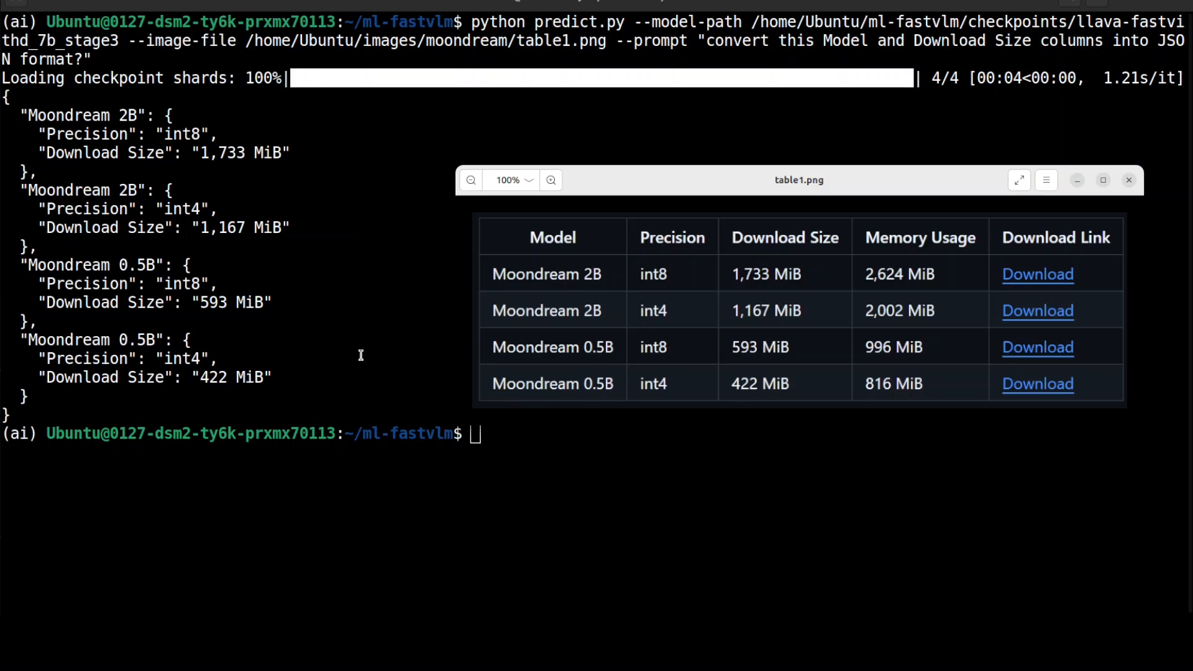
pyautogui.moveTo(151, 378)
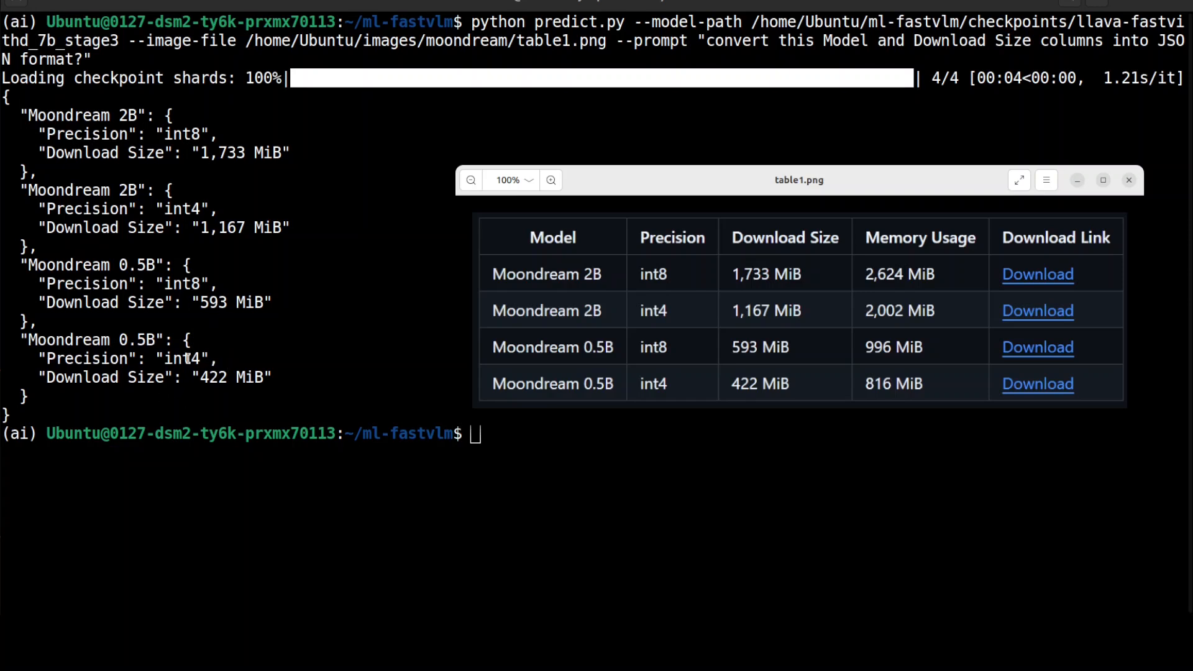
pyautogui.moveTo(523, 169)
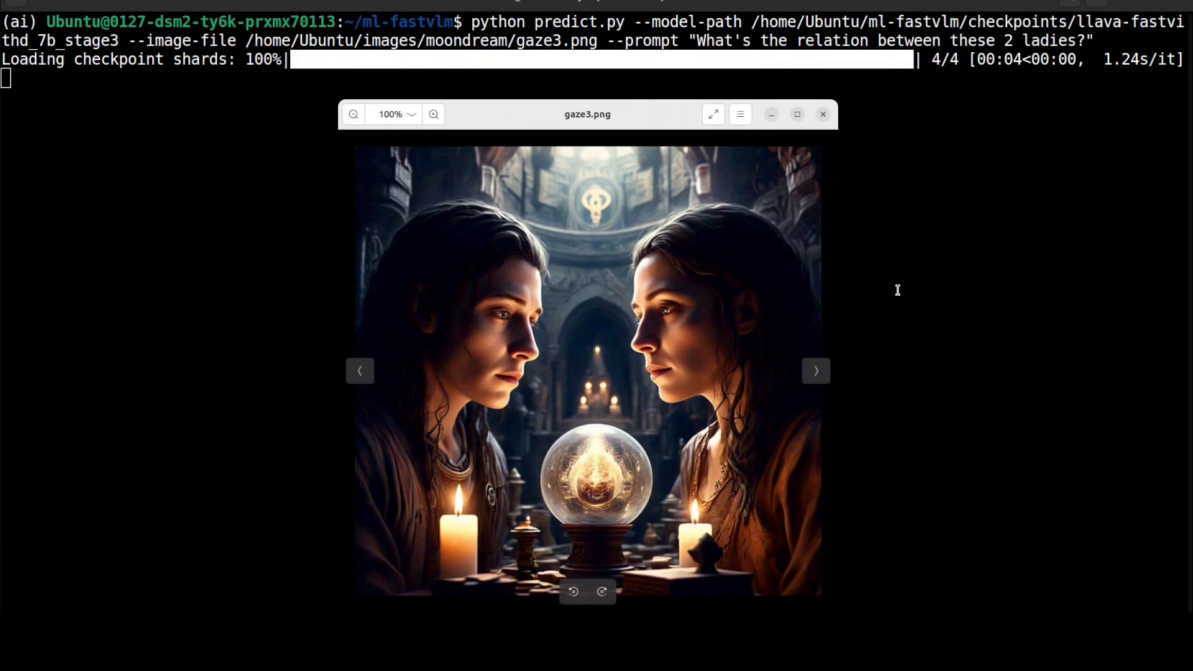
pyautogui.moveTo(872, 241)
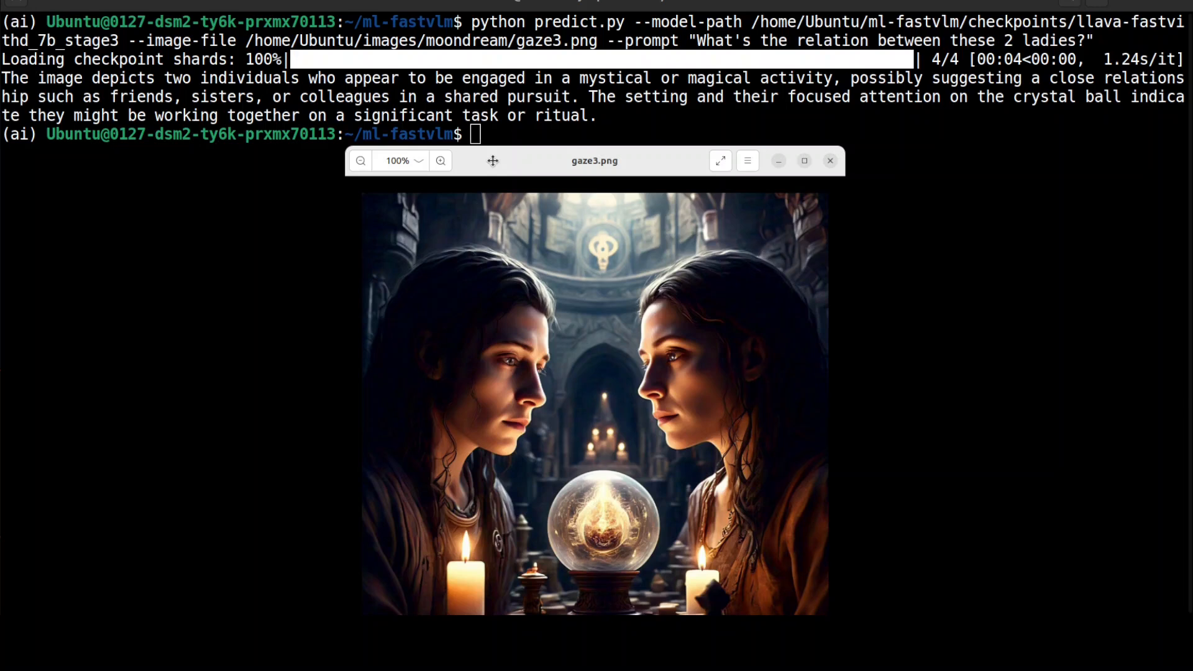
pyautogui.moveTo(497, 60)
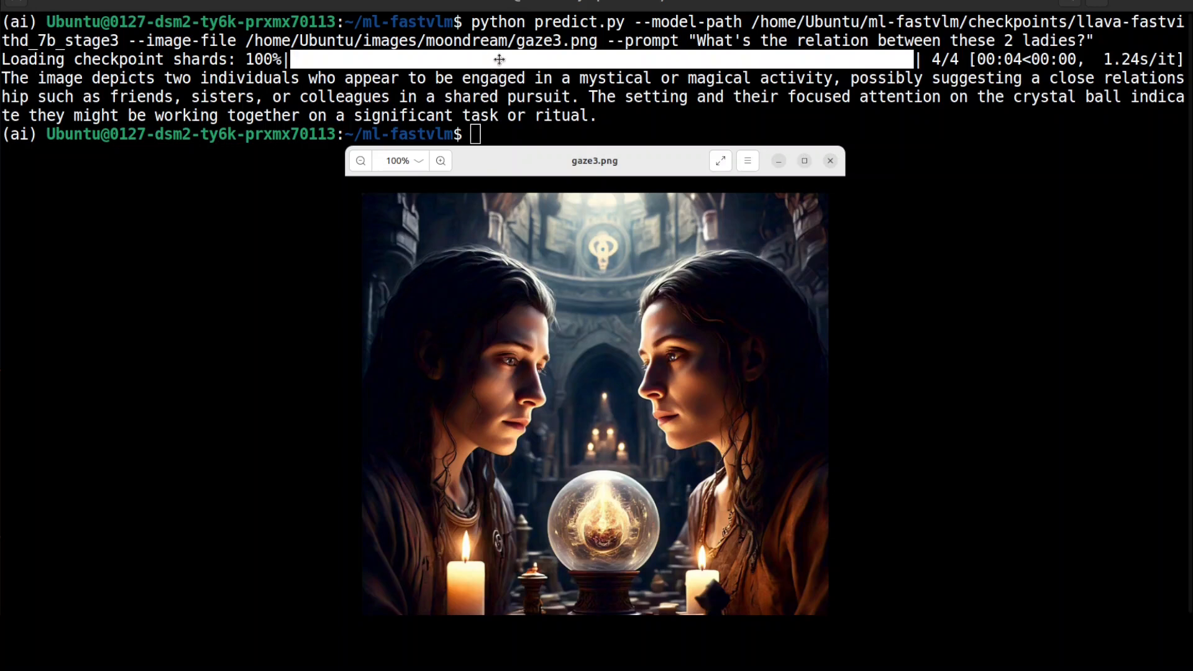